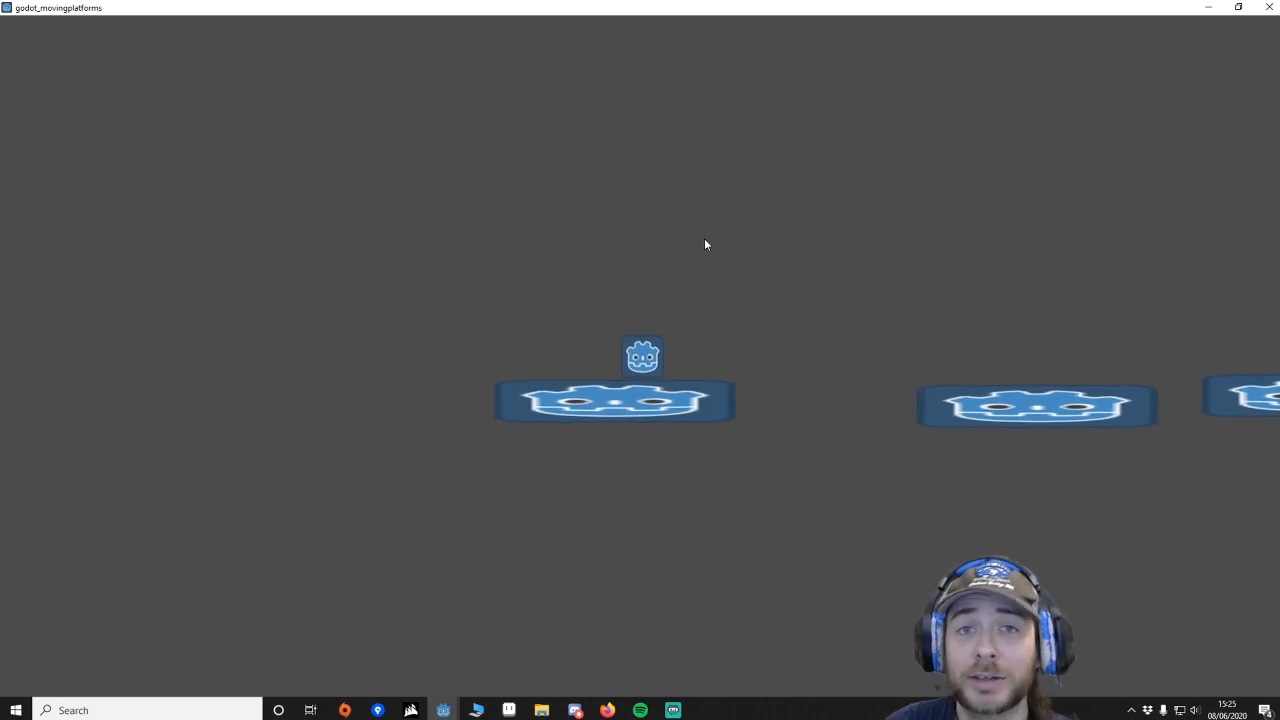
{"action": "mouse_move", "coordinate": [758, 258]}
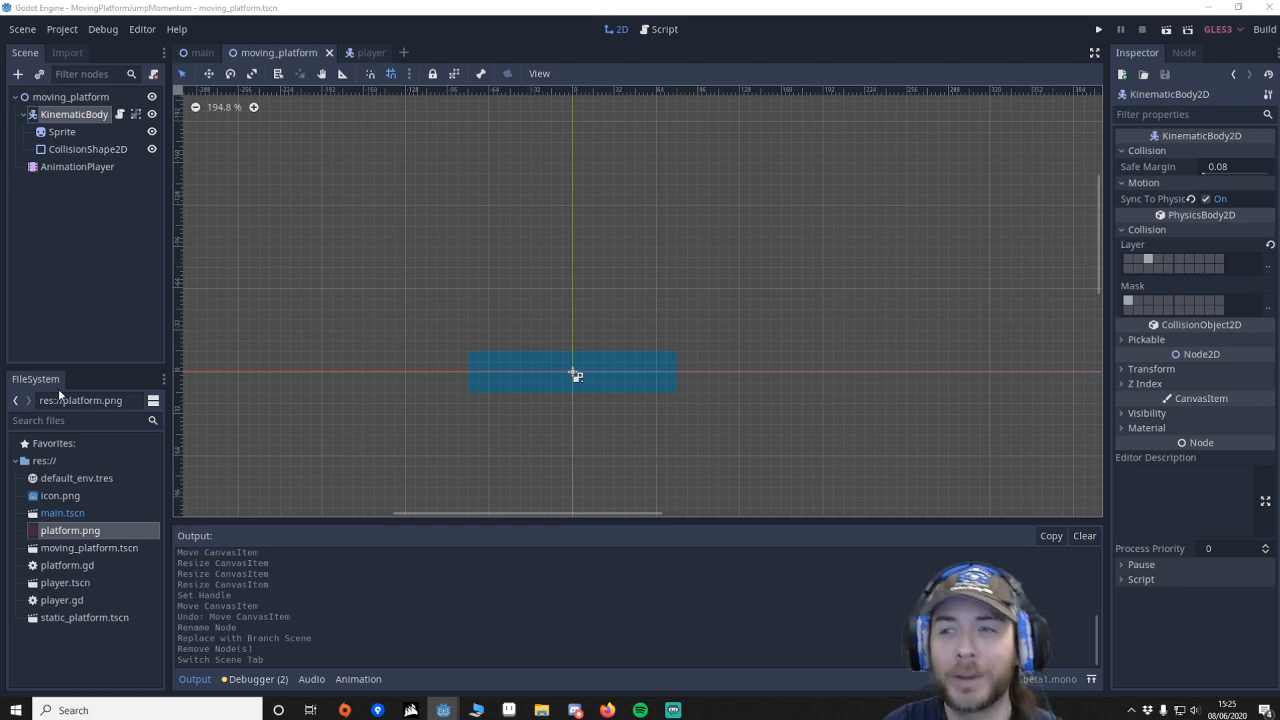
{"action": "mouse_move", "coordinate": [203, 258]}
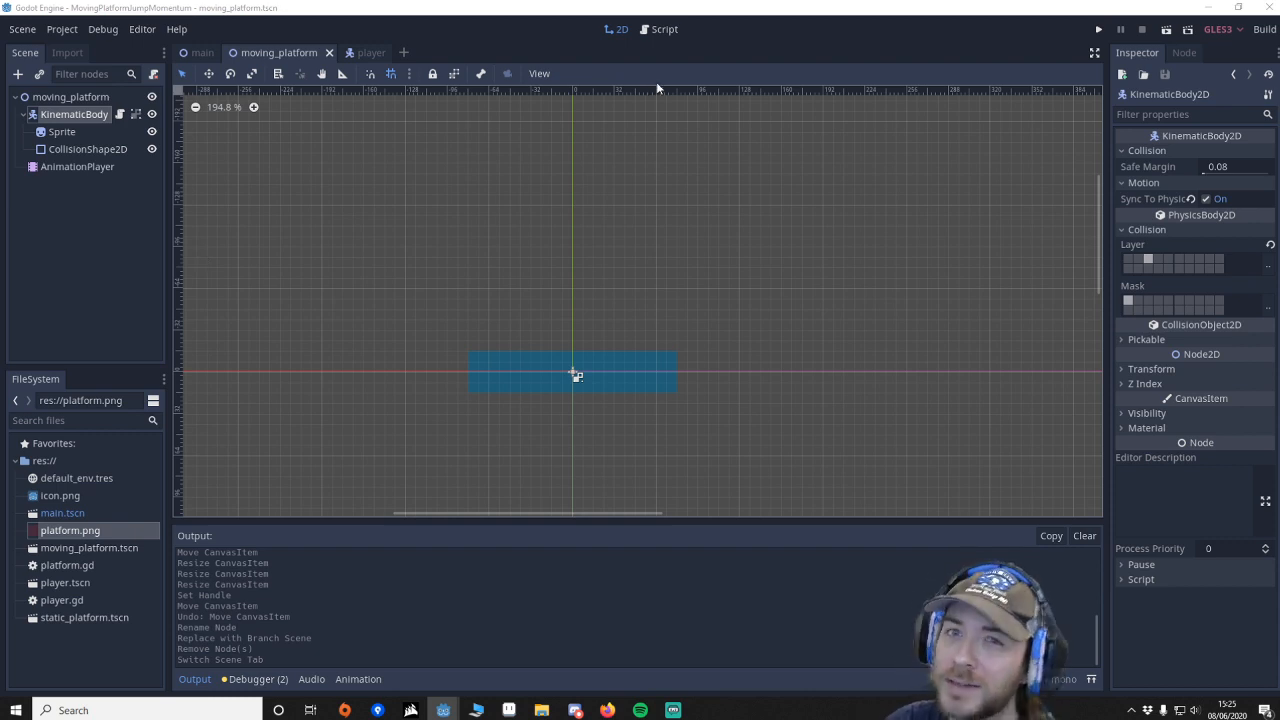
{"action": "mouse_move", "coordinate": [647, 91]}
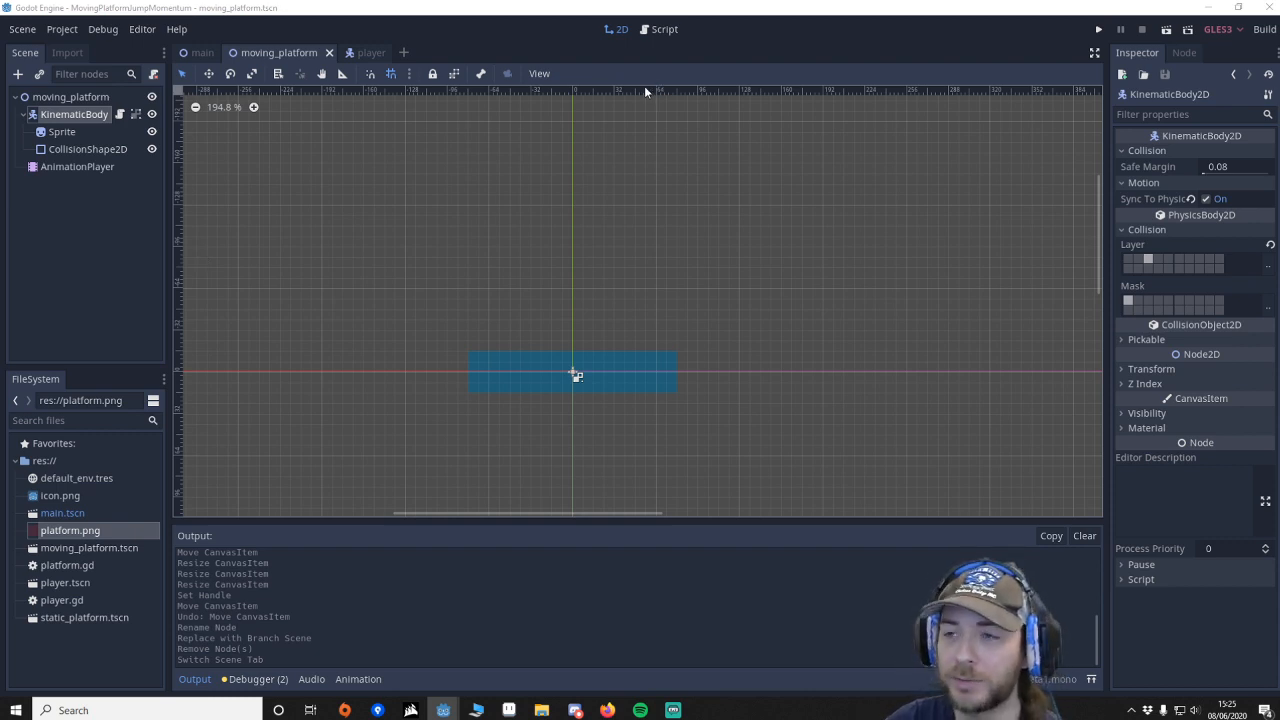
{"action": "mouse_move", "coordinate": [660, 153]}
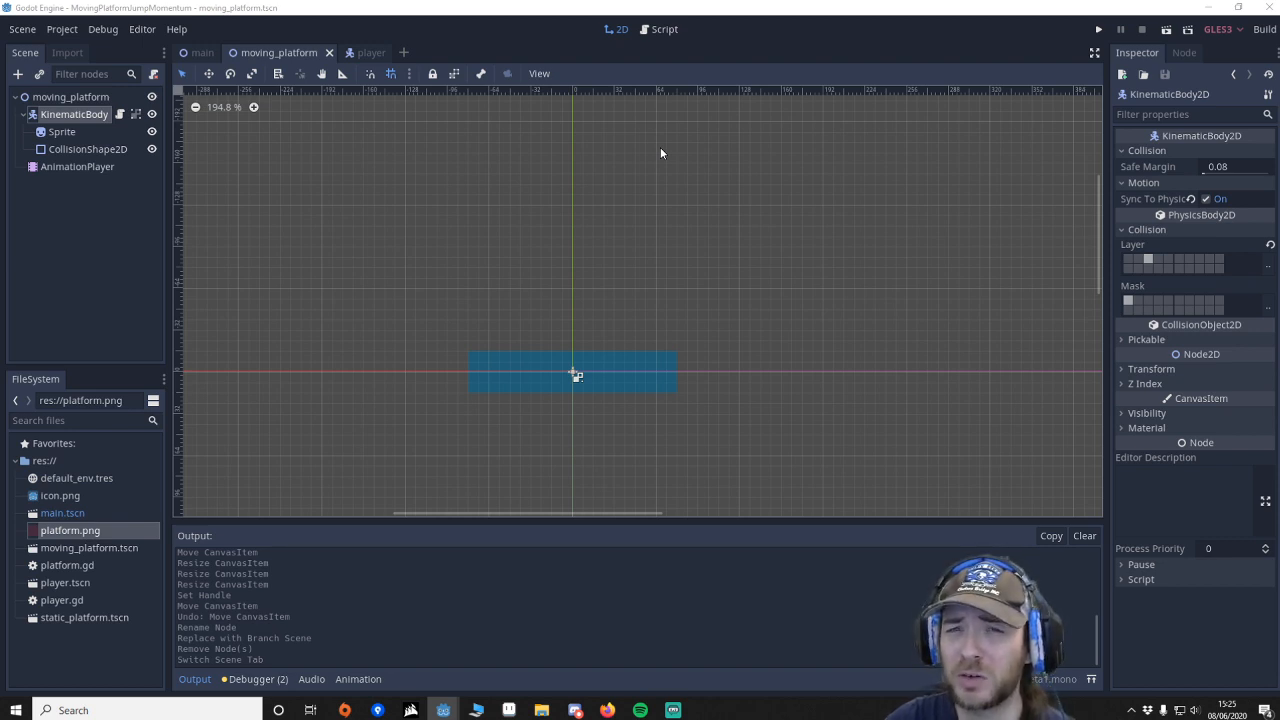
{"action": "mouse_move", "coordinate": [657, 215]}
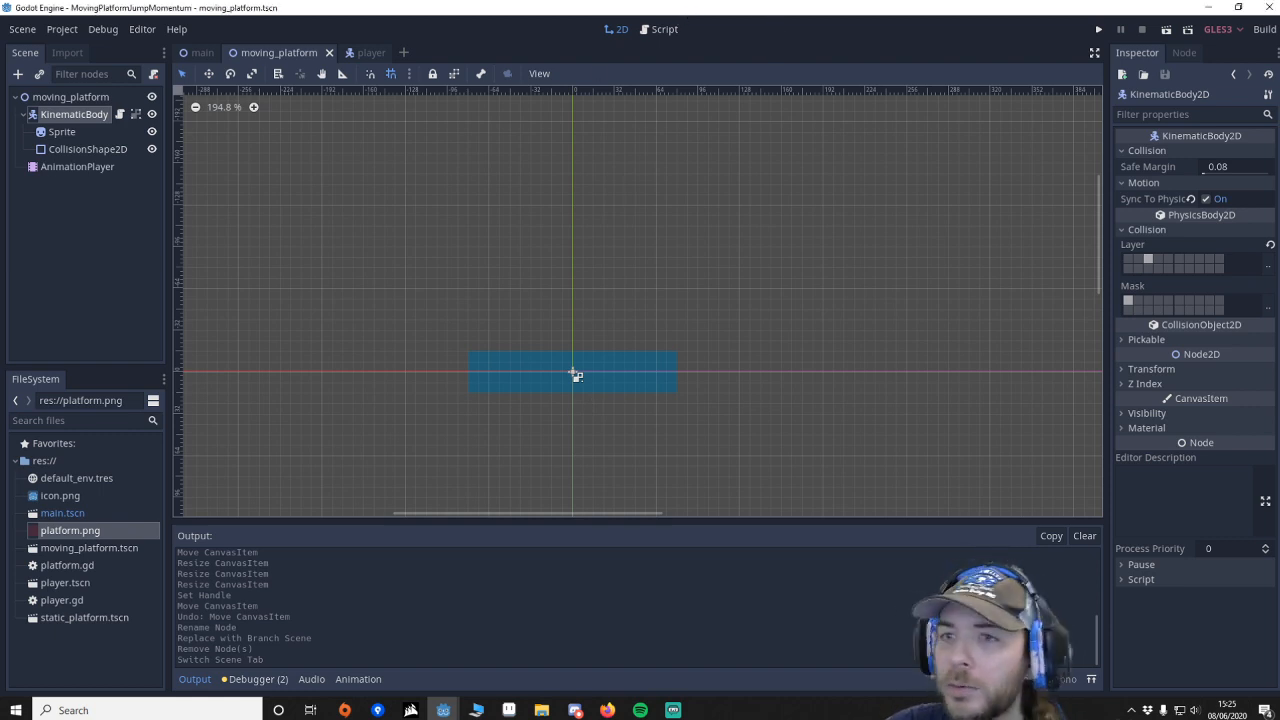
Step: Select the moving_platform root, then its AnimationPlayer to show the 'moving' position keyframes
{"action": "left_click", "coordinate": [70, 96]}
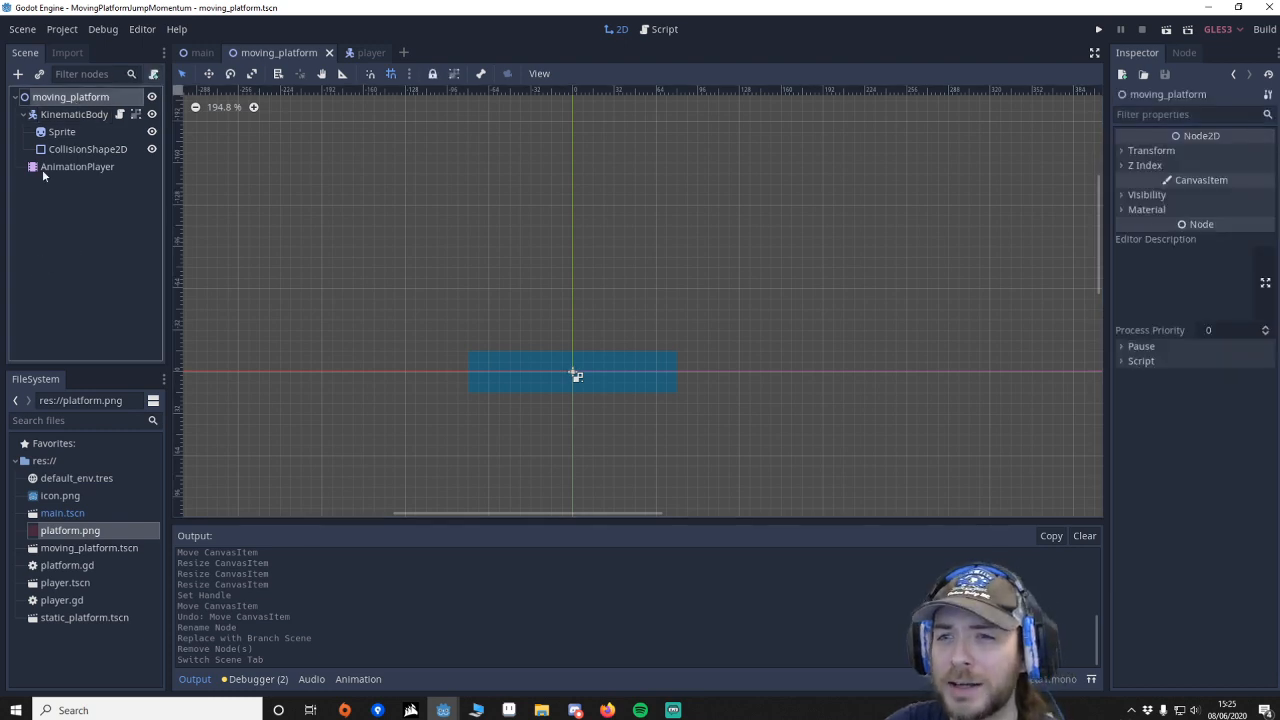
{"action": "left_click", "coordinate": [77, 166]}
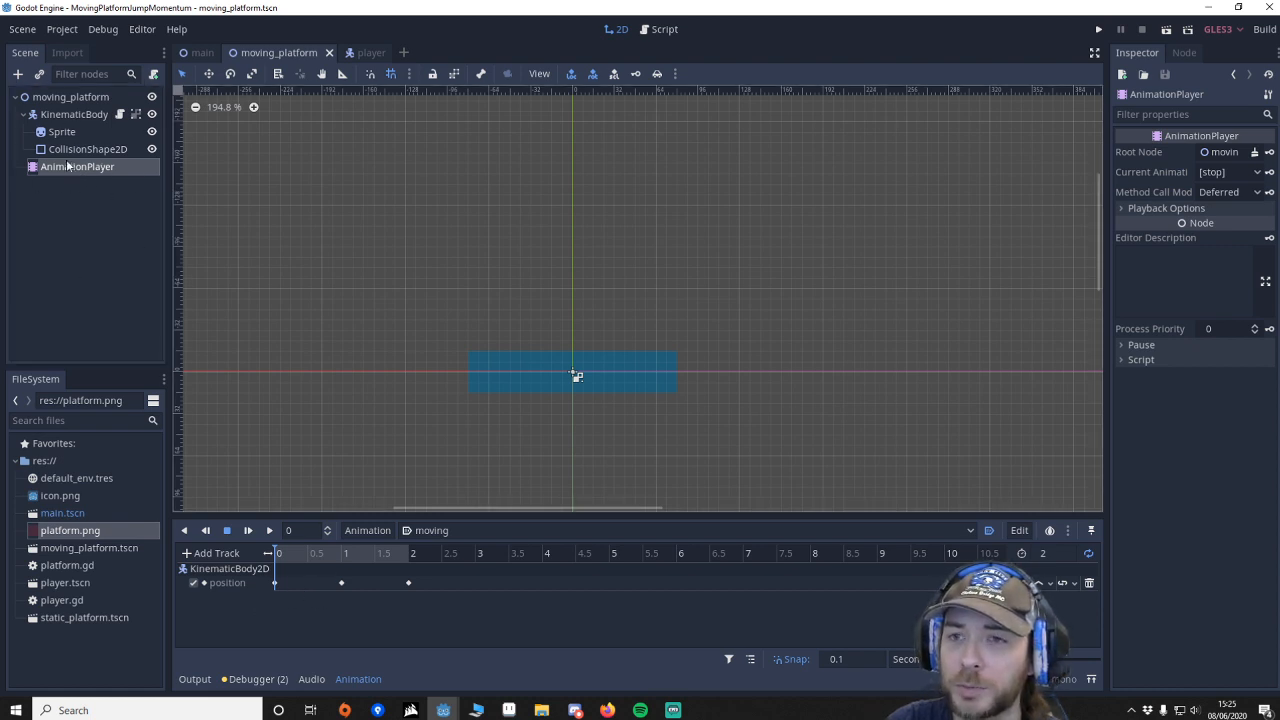
{"action": "left_click", "coordinate": [74, 114]}
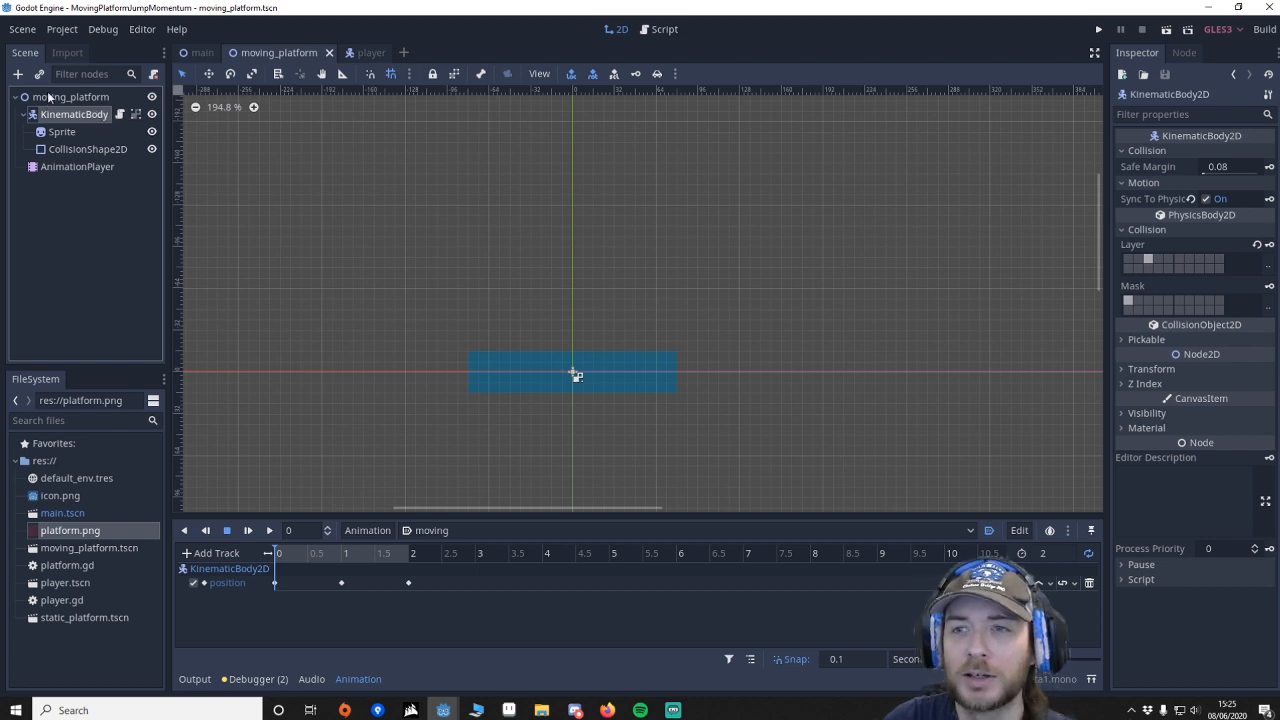
{"action": "left_click", "coordinate": [70, 96]}
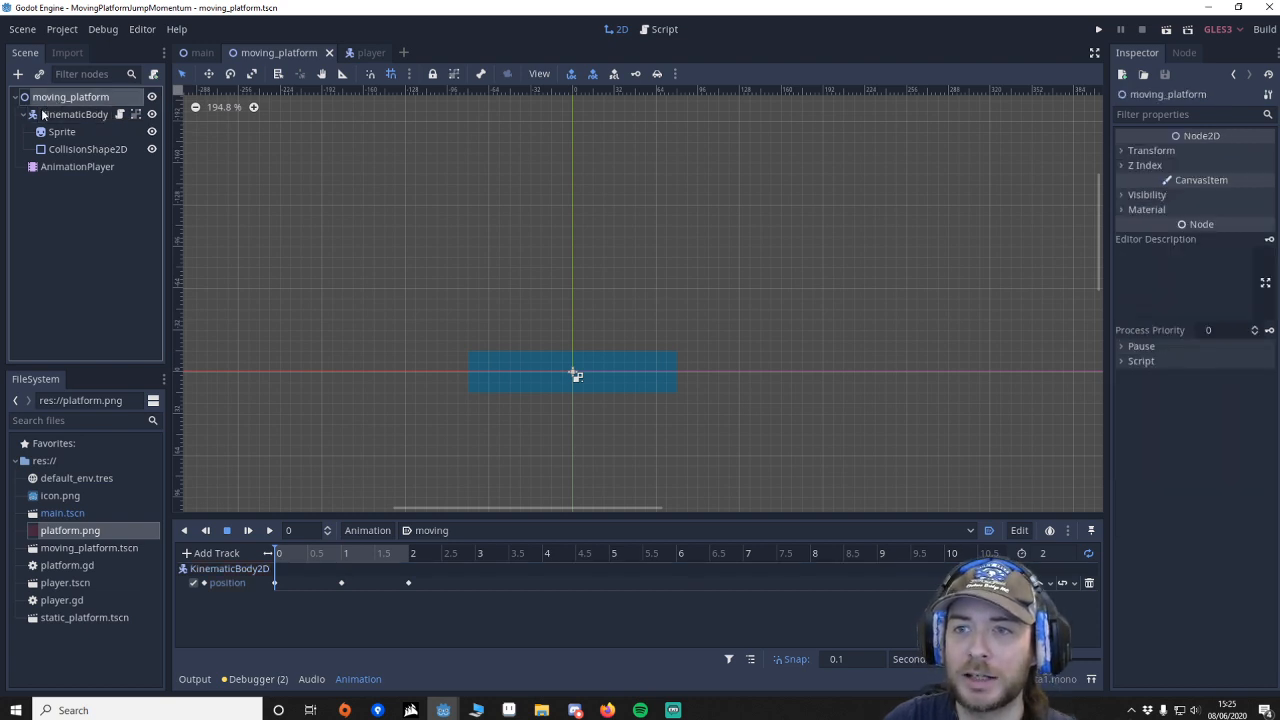
{"action": "left_click", "coordinate": [74, 114]}
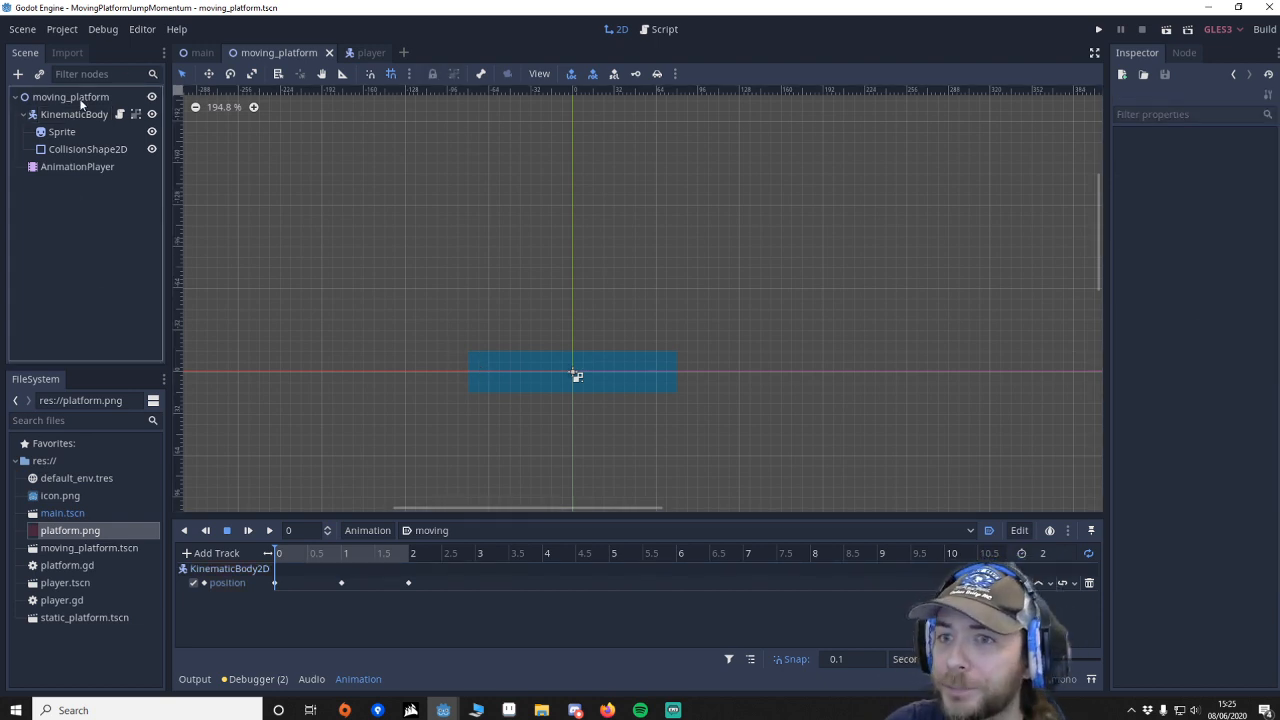
{"action": "left_click", "coordinate": [74, 114]}
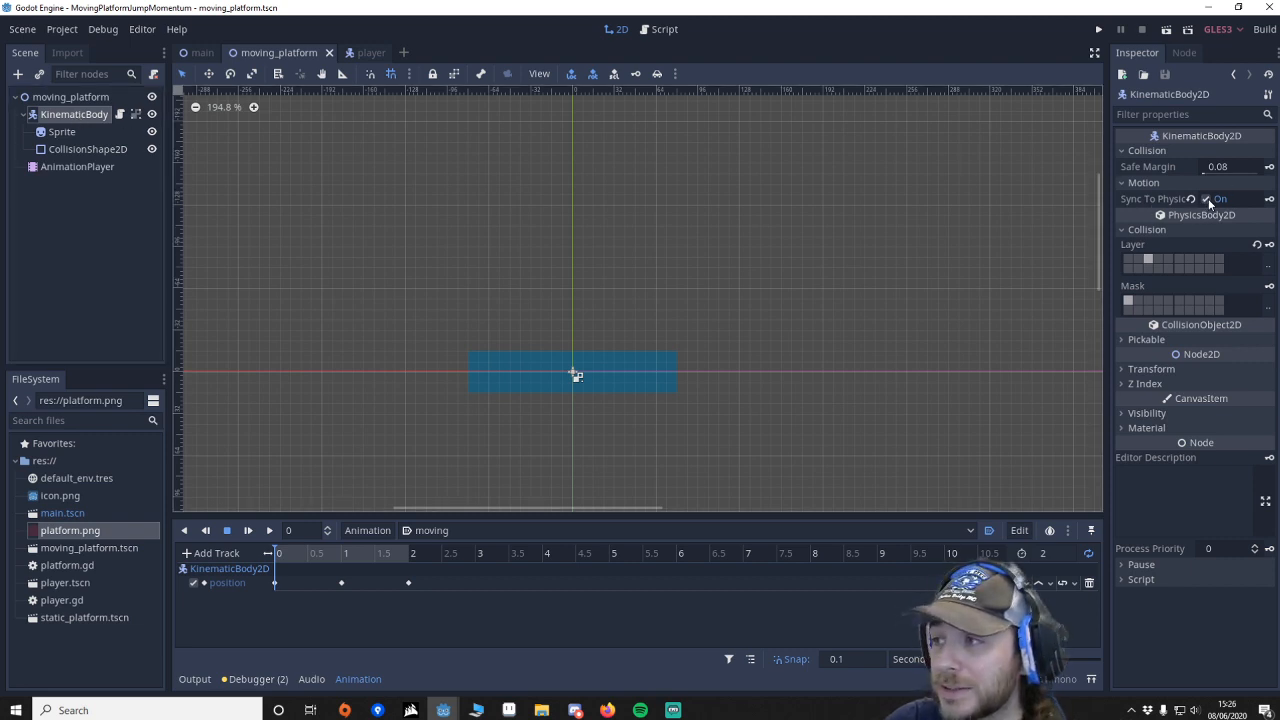
{"action": "mouse_move", "coordinate": [1158, 240]}
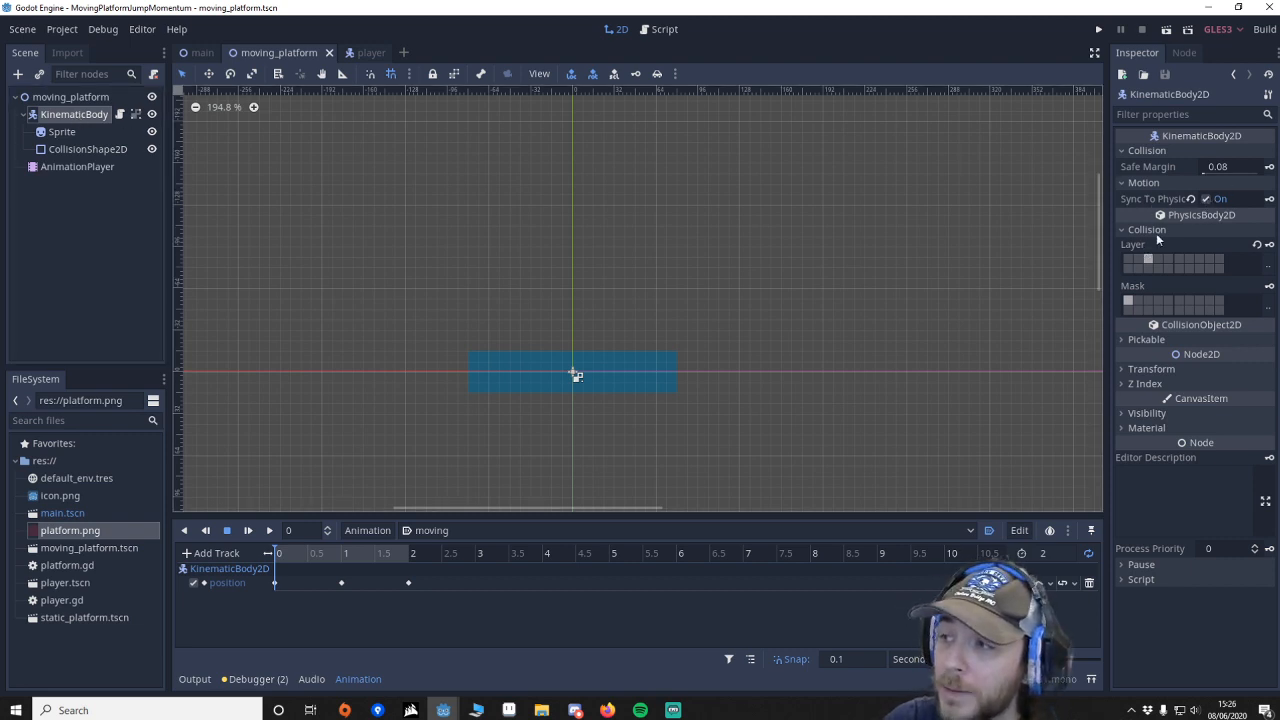
{"action": "left_click", "coordinate": [1147, 260]}
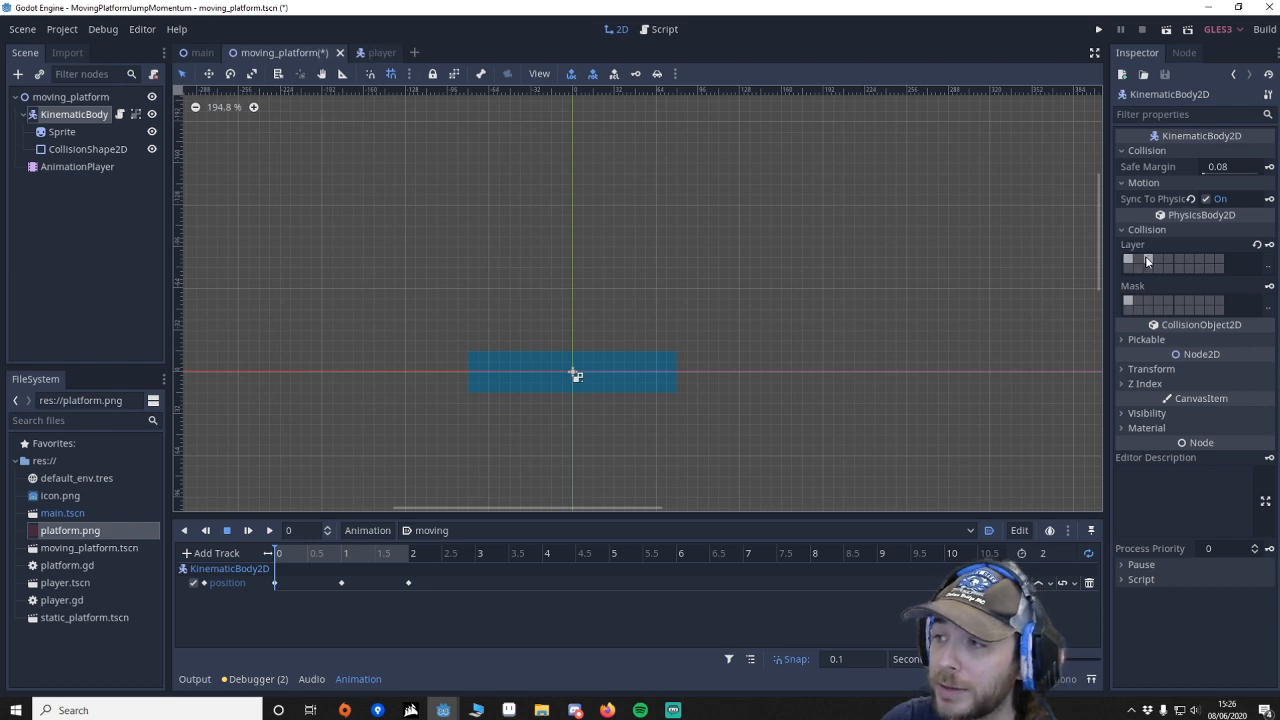
{"action": "left_click", "coordinate": [1128, 260]}
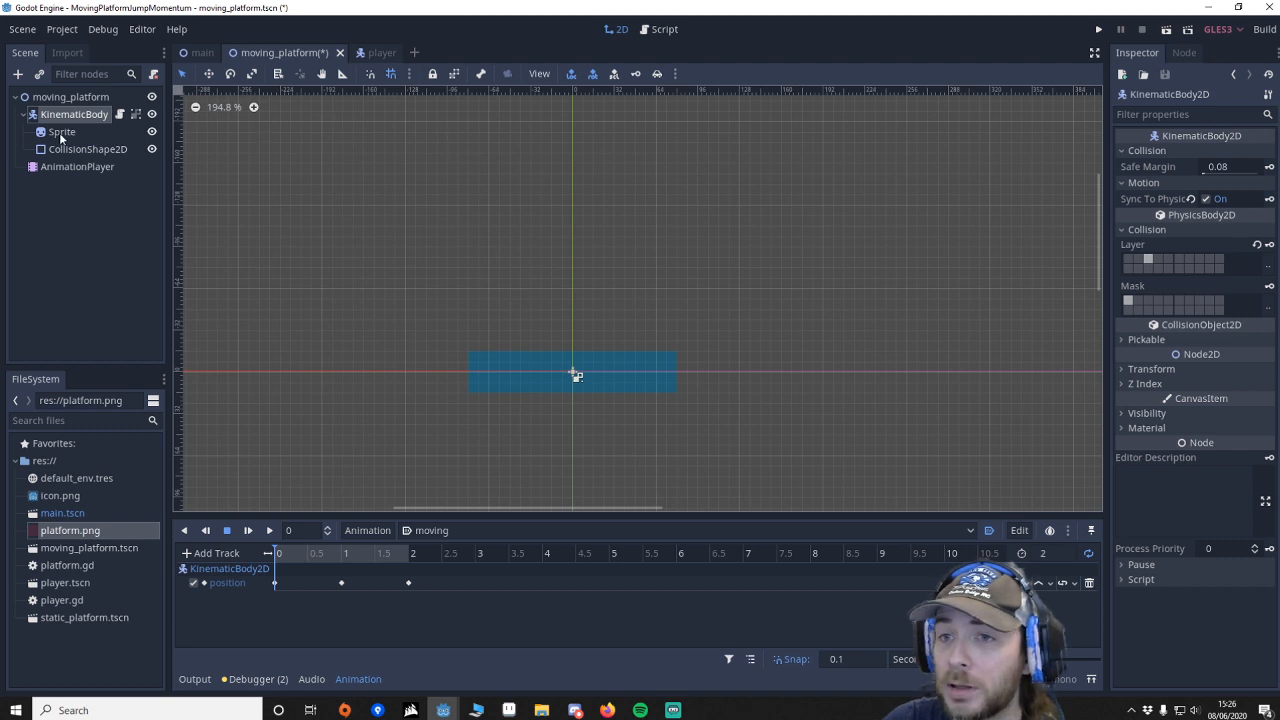
{"action": "left_click", "coordinate": [77, 166]}
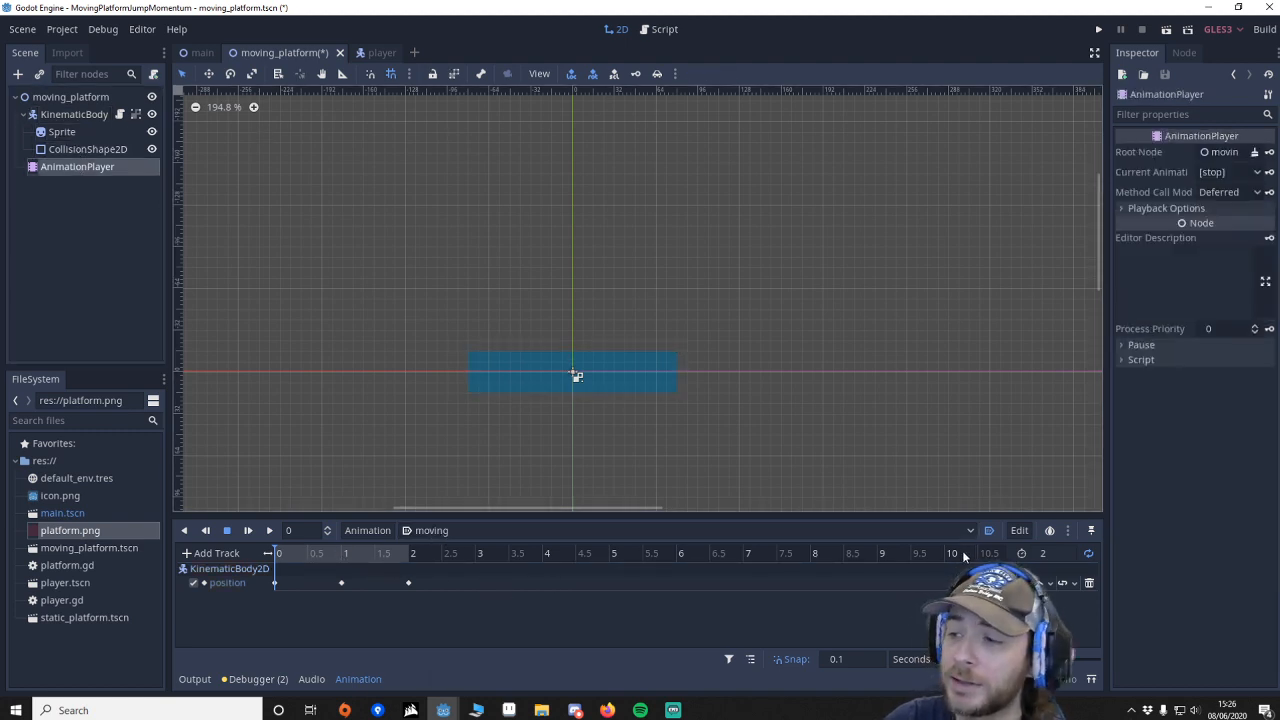
{"action": "mouse_move", "coordinate": [990, 530]}
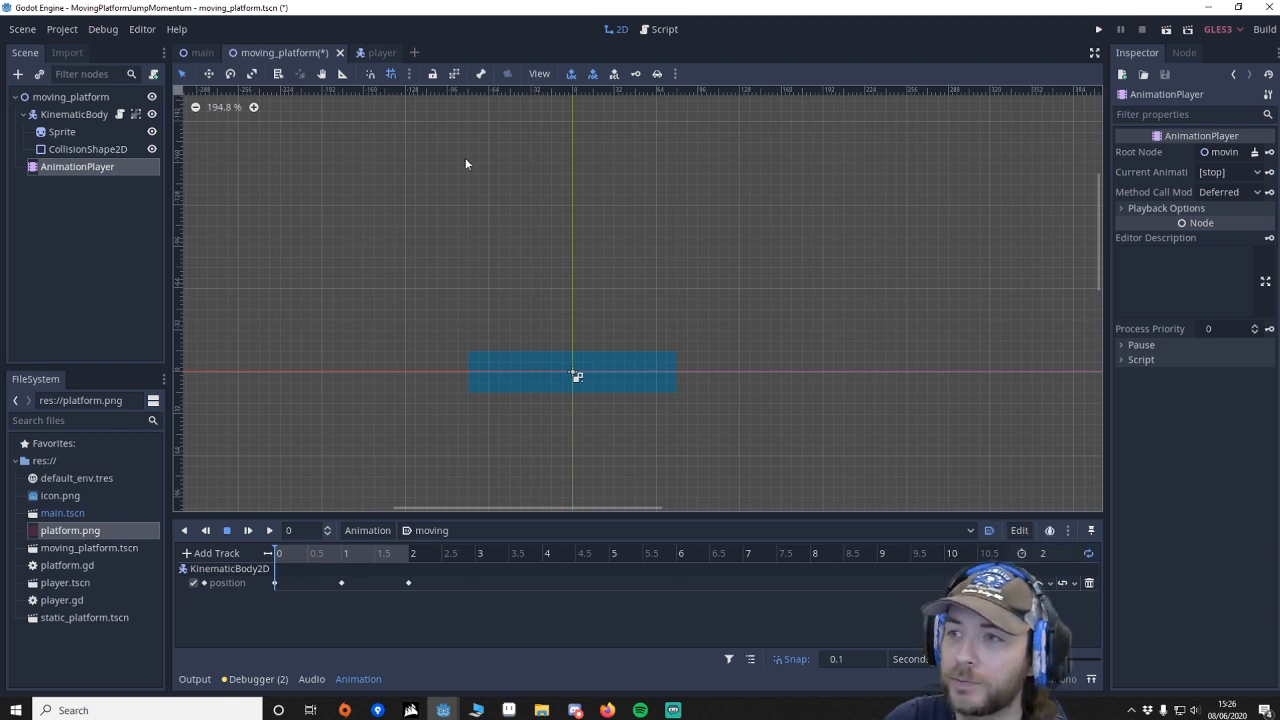
Step: Play and stop the 'moving' animation preview, then view the platform's velocity-tracking script
{"action": "left_click", "coordinate": [269, 530]}
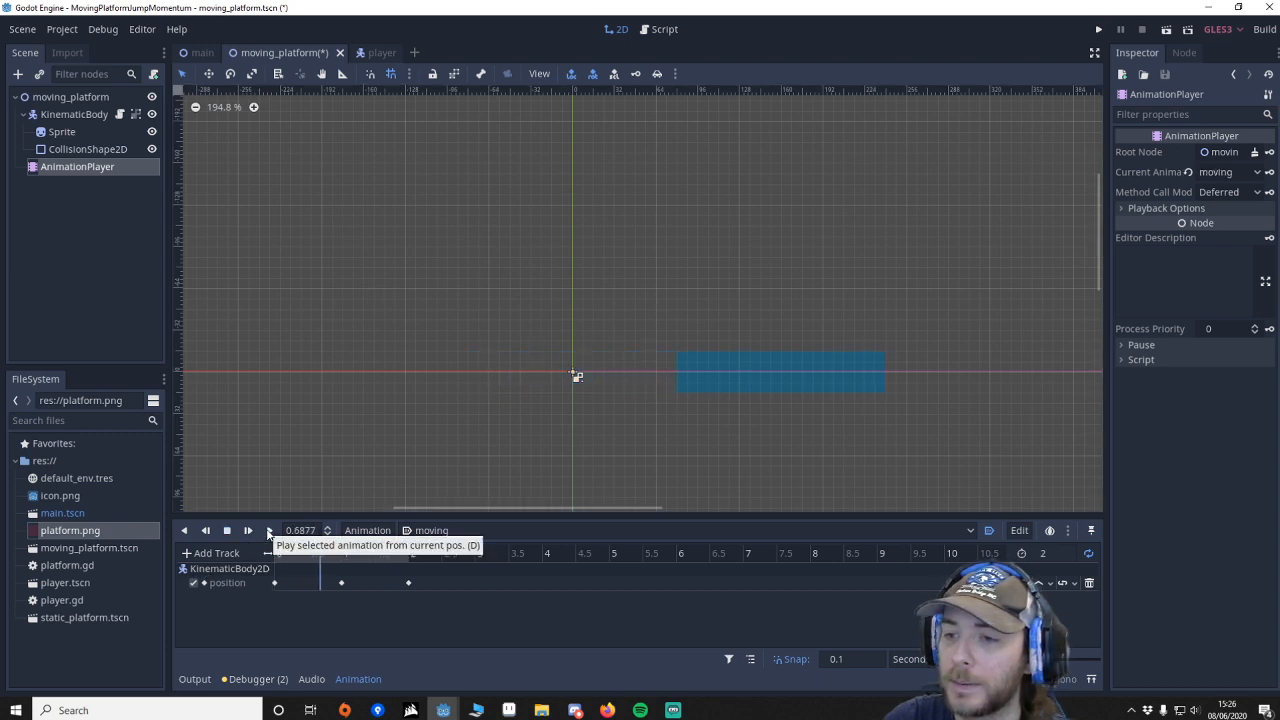
{"action": "left_click", "coordinate": [269, 530]}
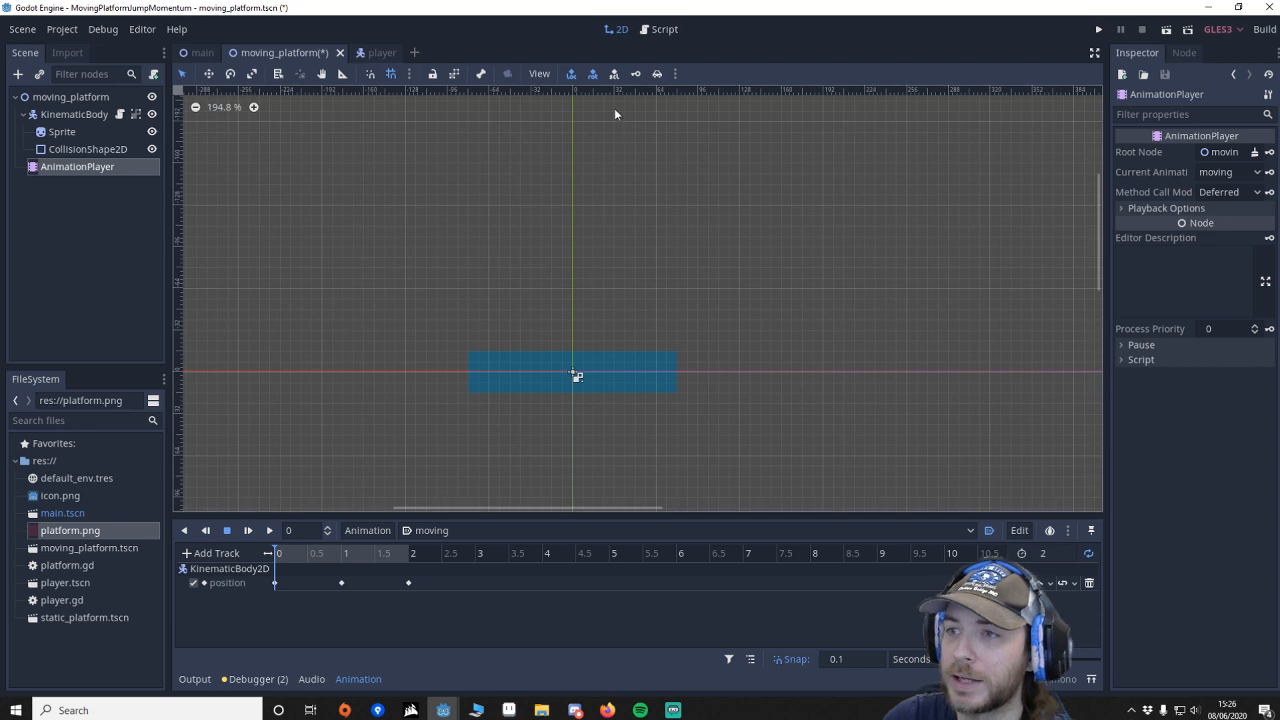
{"action": "left_click", "coordinate": [664, 28]}
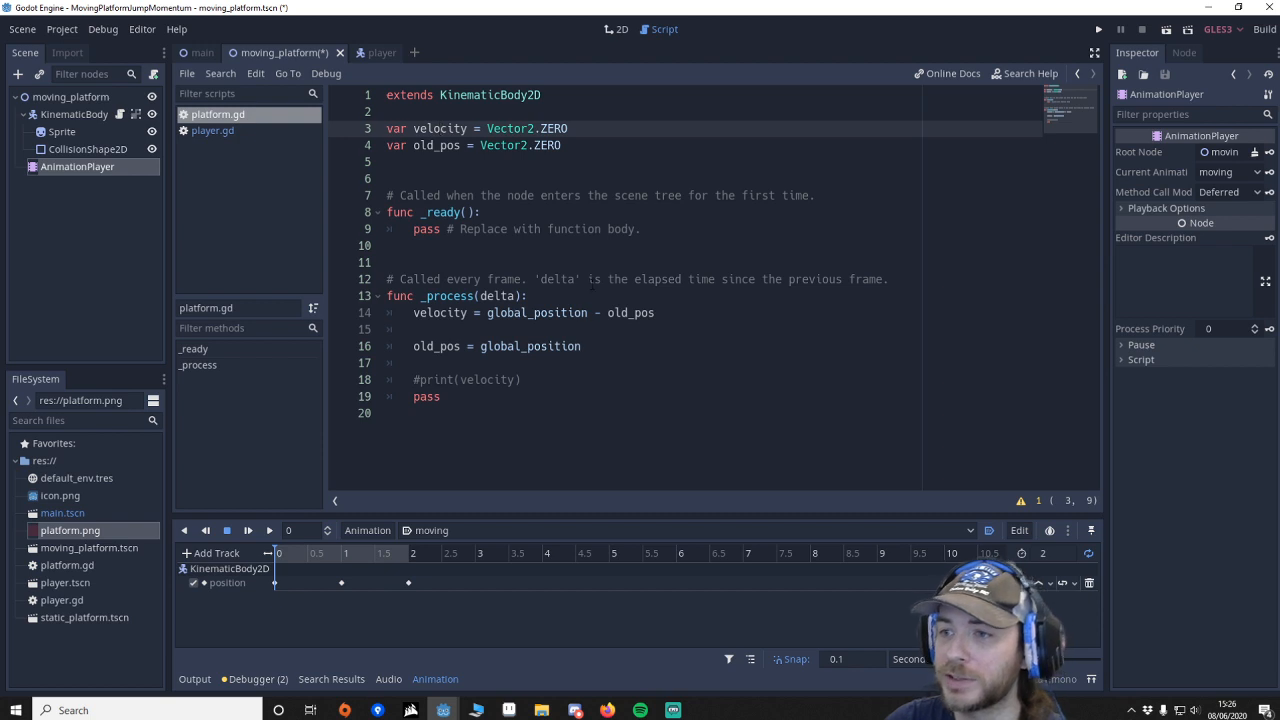
{"action": "left_click", "coordinate": [446, 313]}
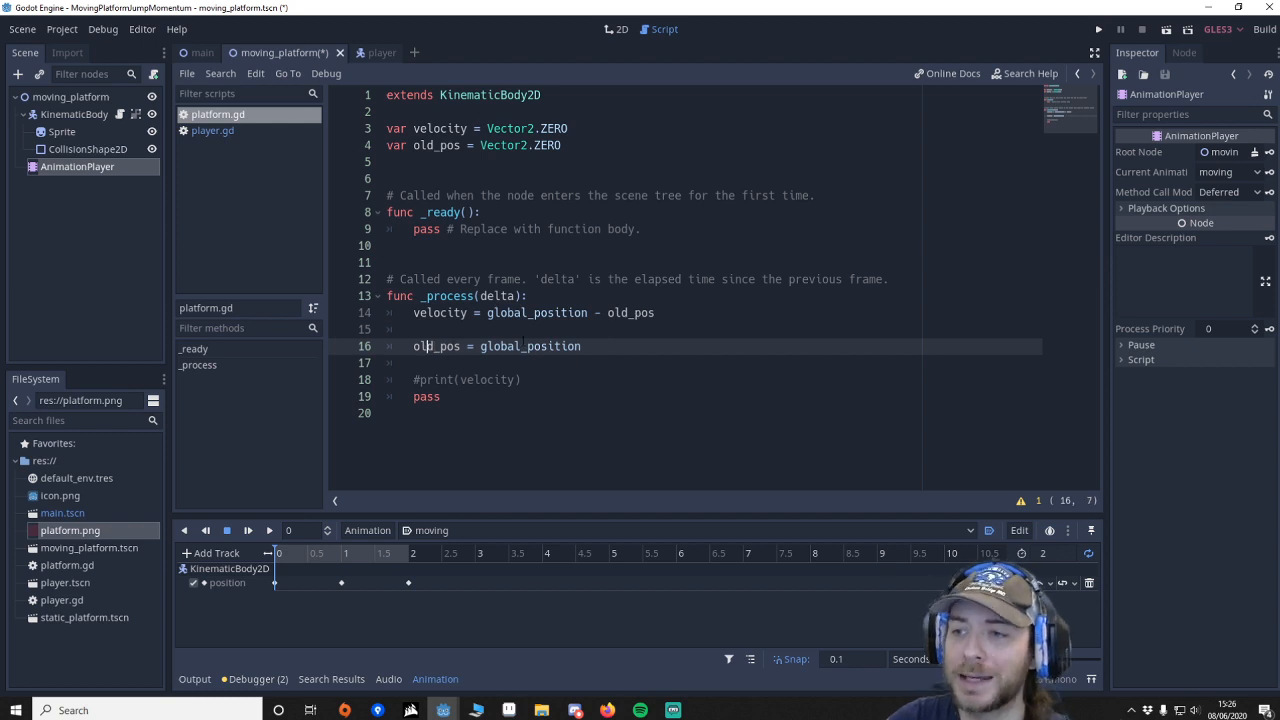
{"action": "double_click", "coordinate": [530, 346]}
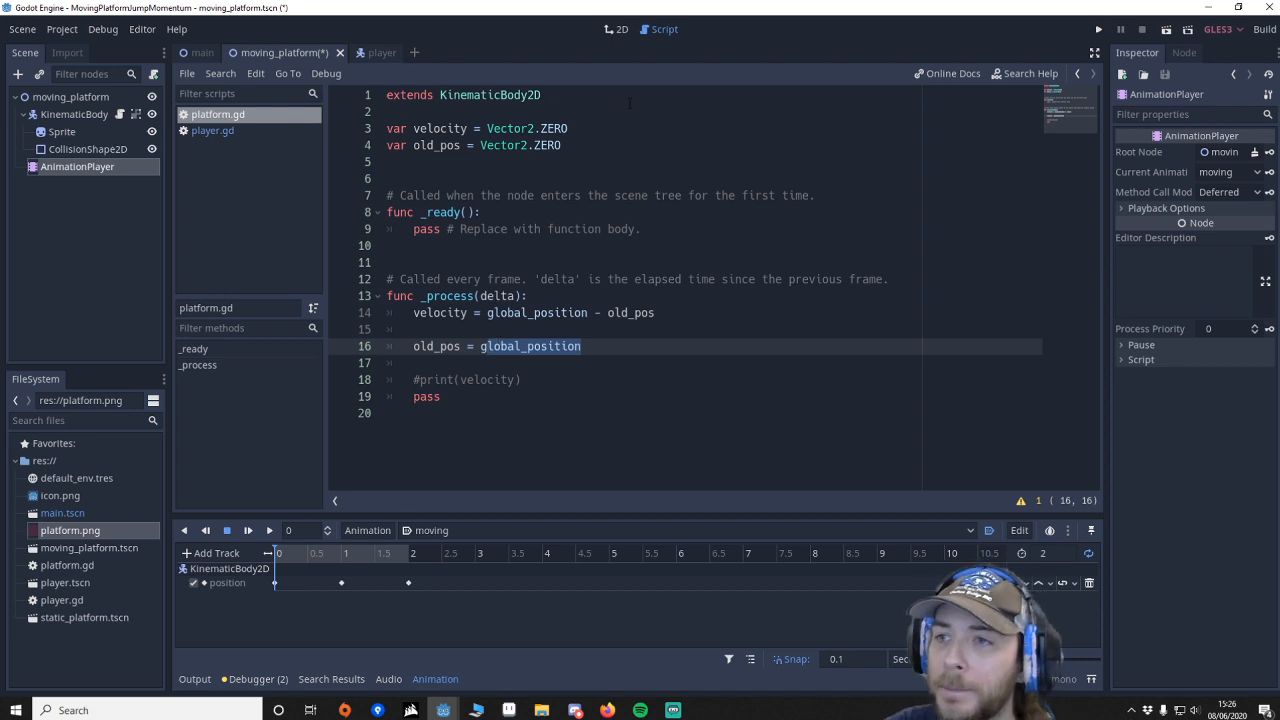
{"action": "left_click", "coordinate": [620, 28]}
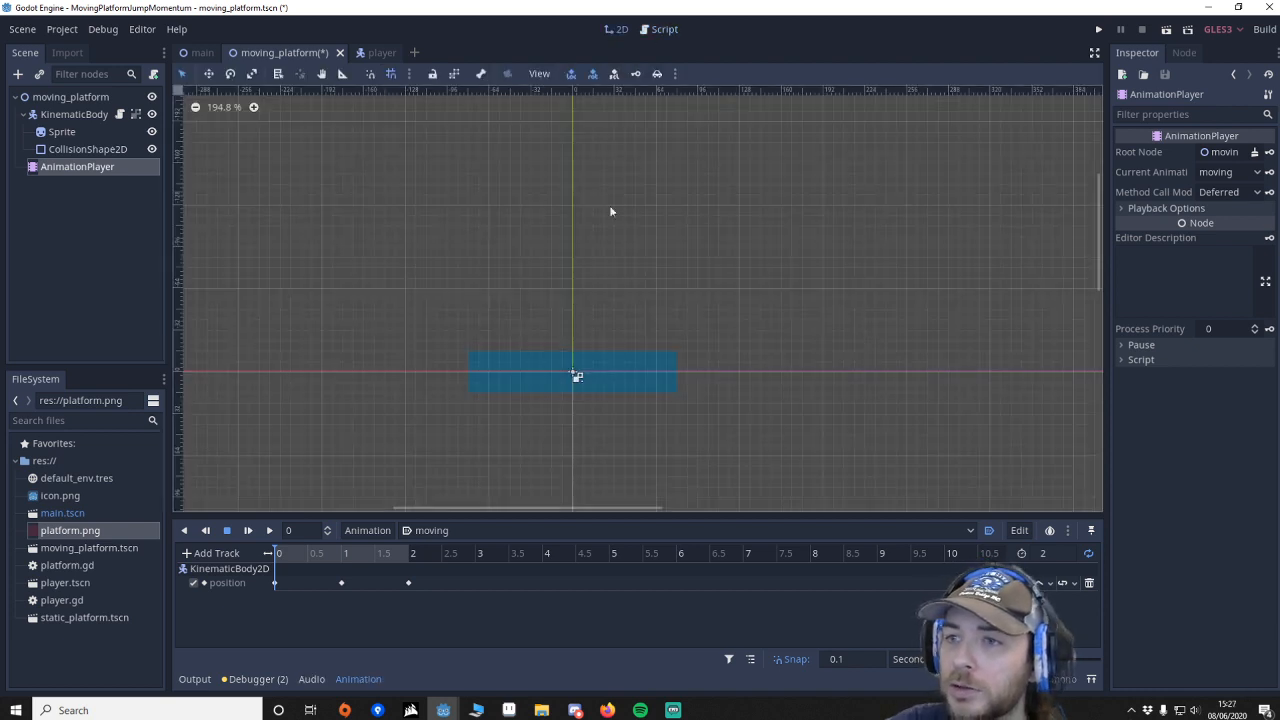
Step: Open player.tscn and inspect the player, Sprite, CollisionShape2D and RayCast2D nodes
{"action": "left_click", "coordinate": [65, 582]}
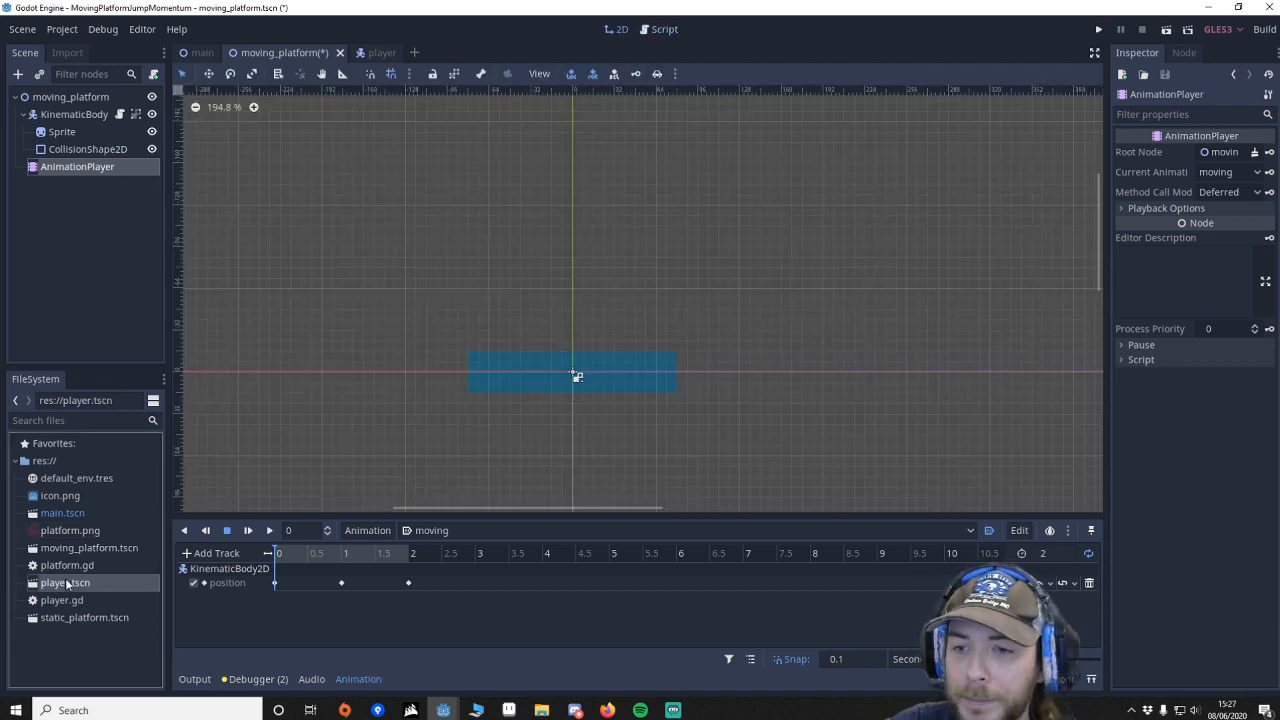
{"action": "left_click", "coordinate": [368, 52]}
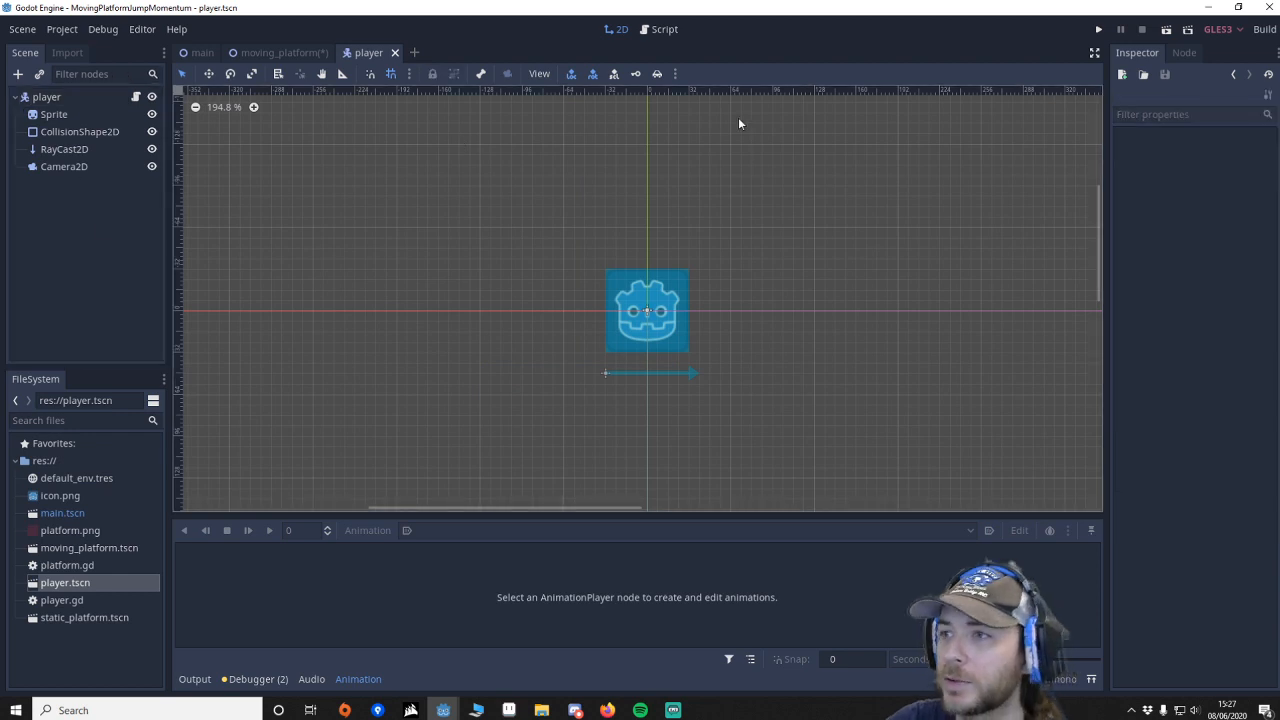
{"action": "left_click", "coordinate": [46, 96]}
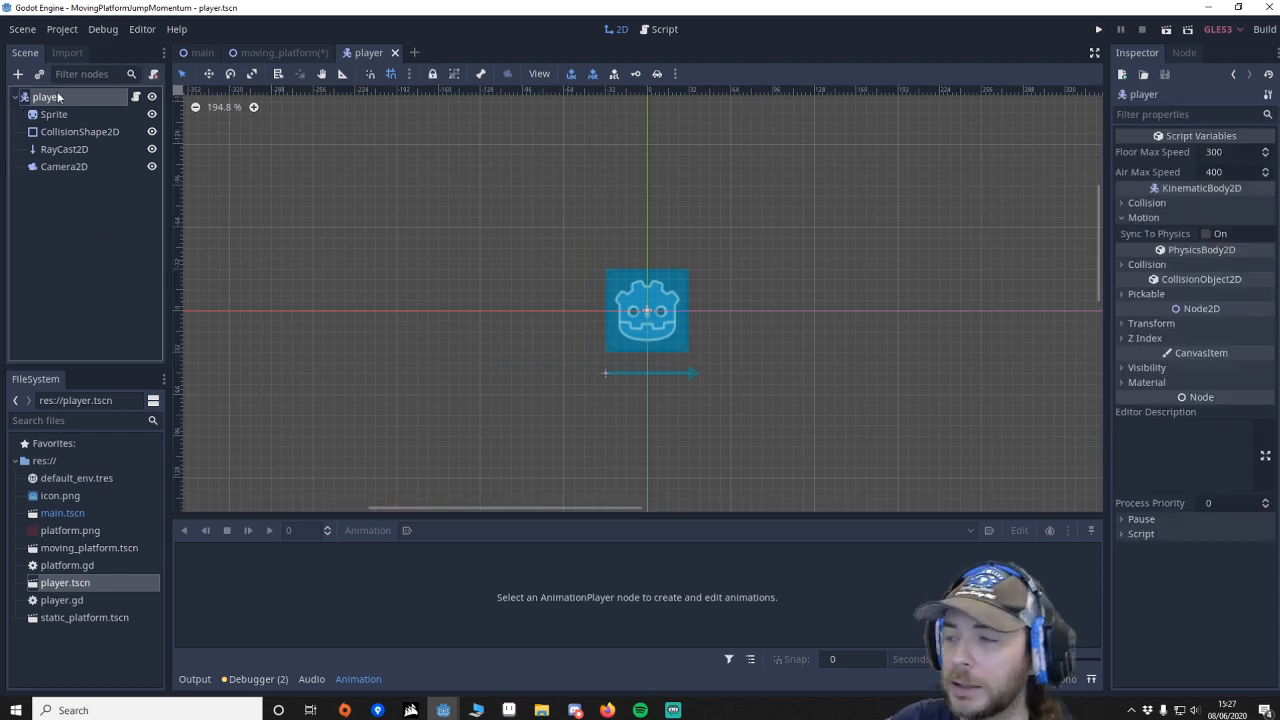
{"action": "mouse_move", "coordinate": [1237, 168]}
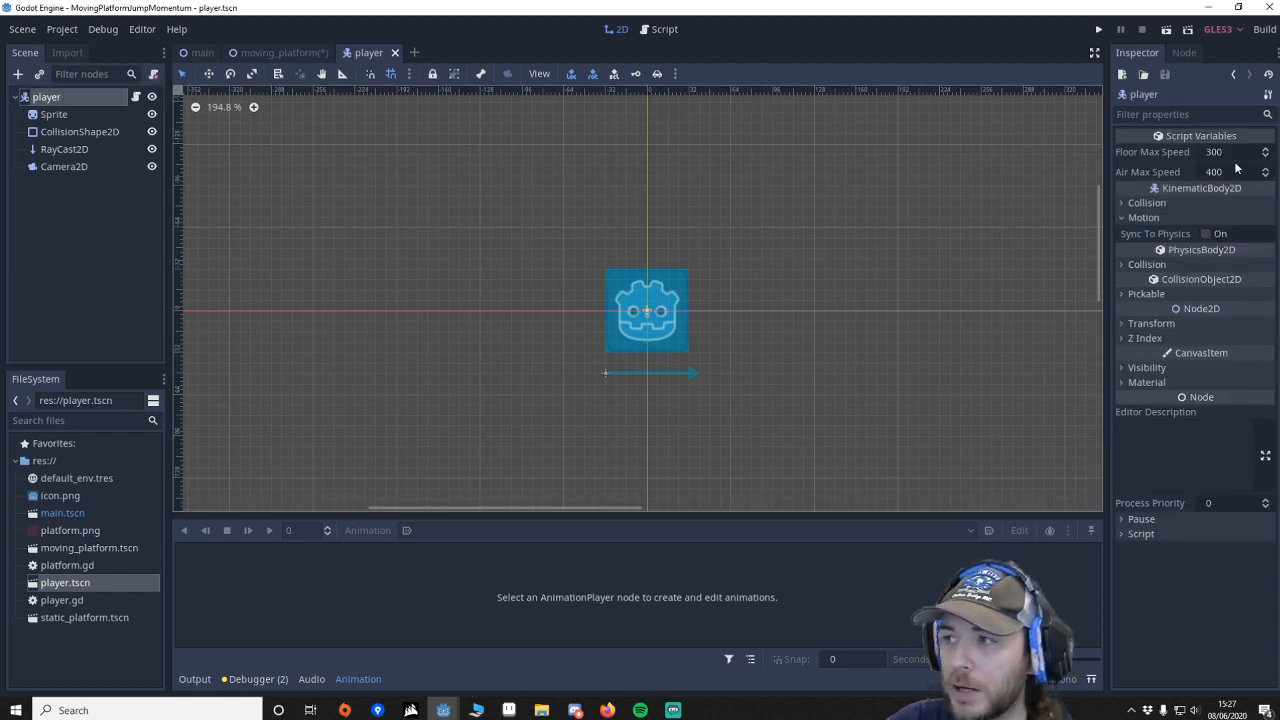
{"action": "left_click", "coordinate": [54, 114]}
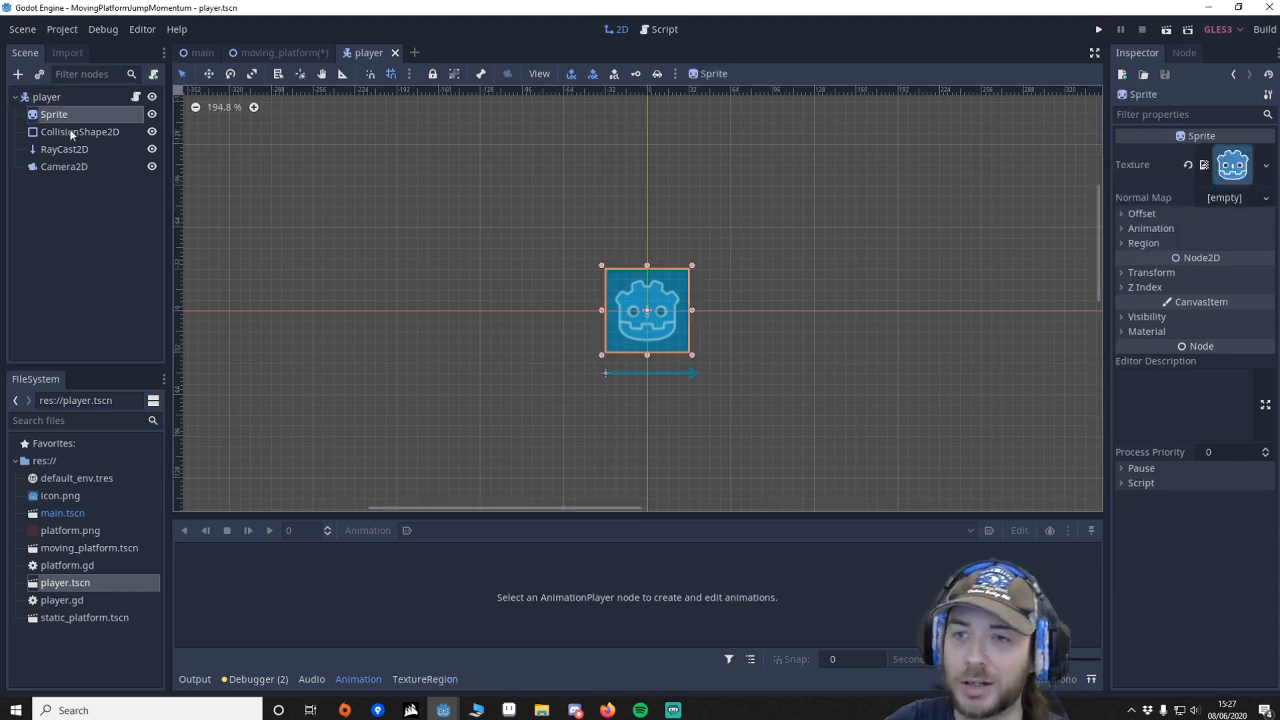
{"action": "left_click", "coordinate": [80, 131]}
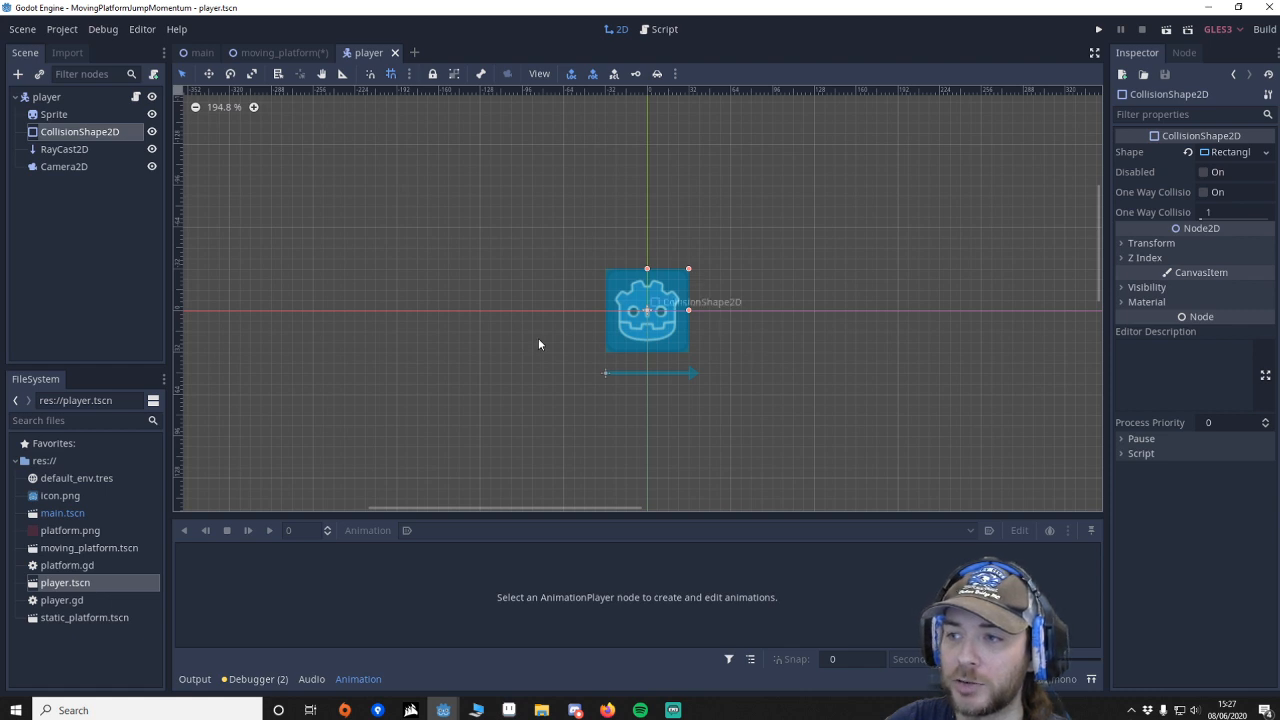
{"action": "left_click", "coordinate": [64, 149]}
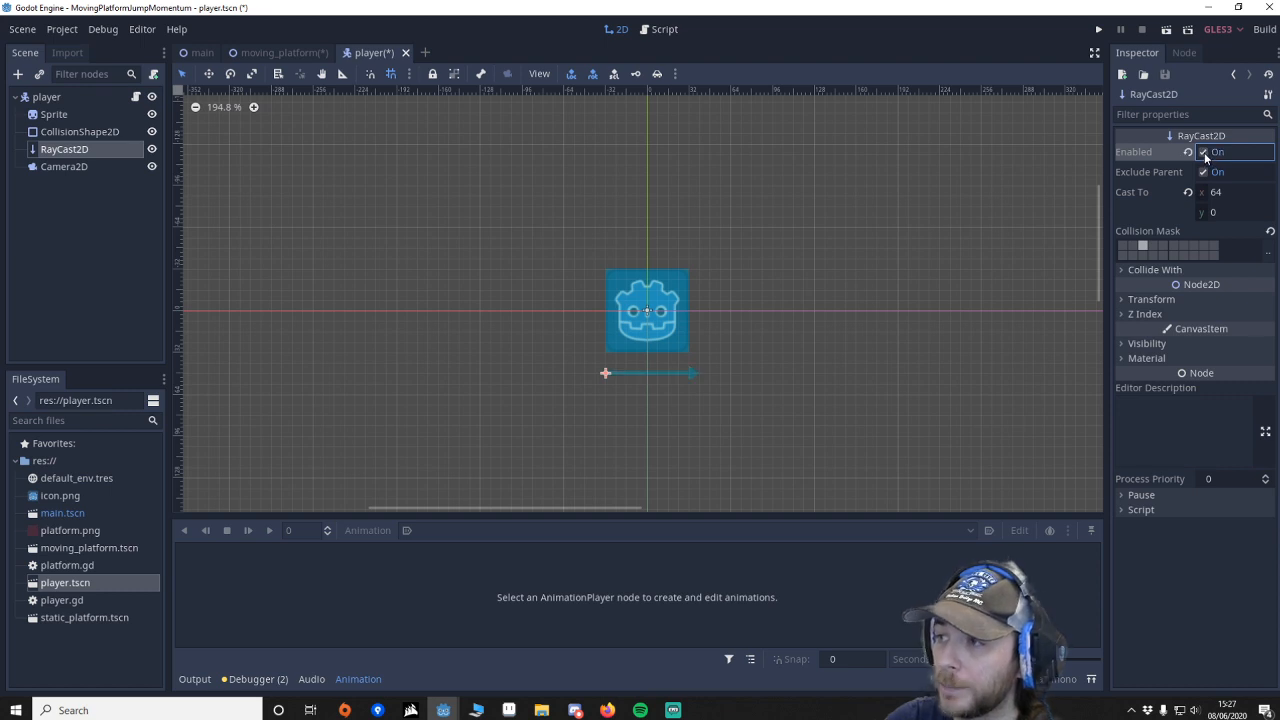
Step: Set the player's RayCast2D Cast To to x 64, y 0 so it casts sideways
{"action": "left_click", "coordinate": [1235, 192]}
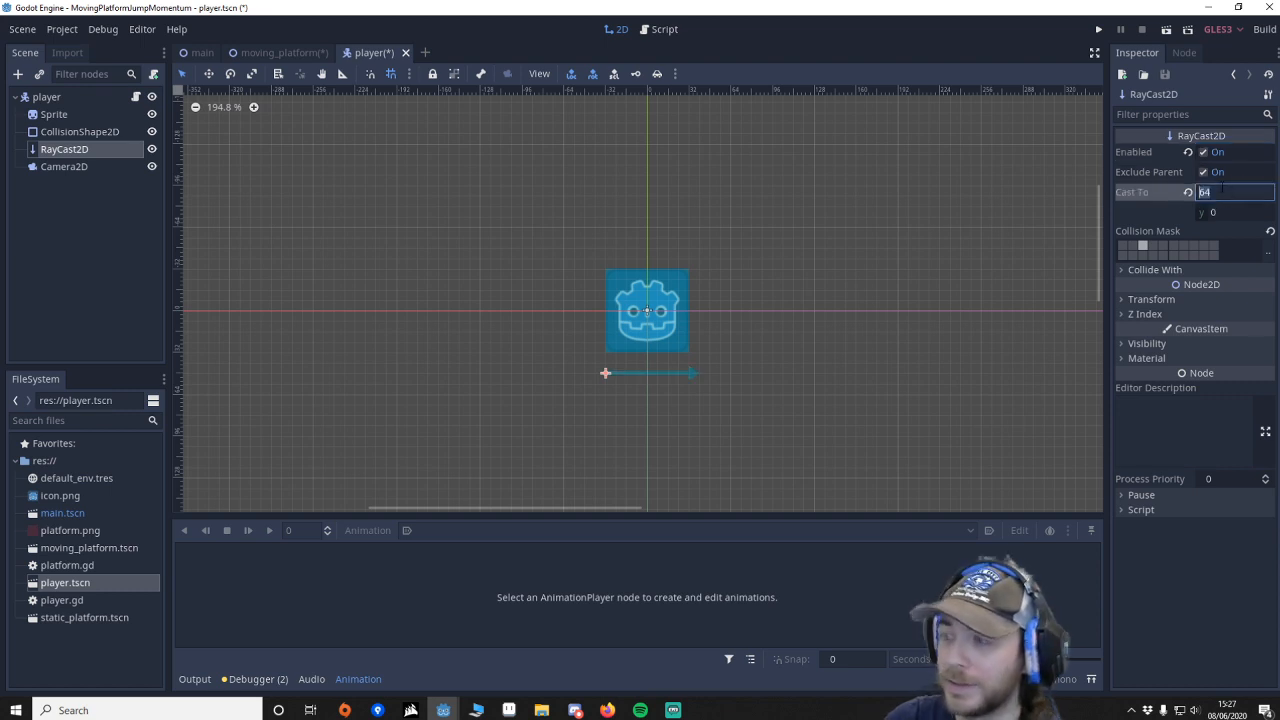
{"action": "type", "text": "50"}
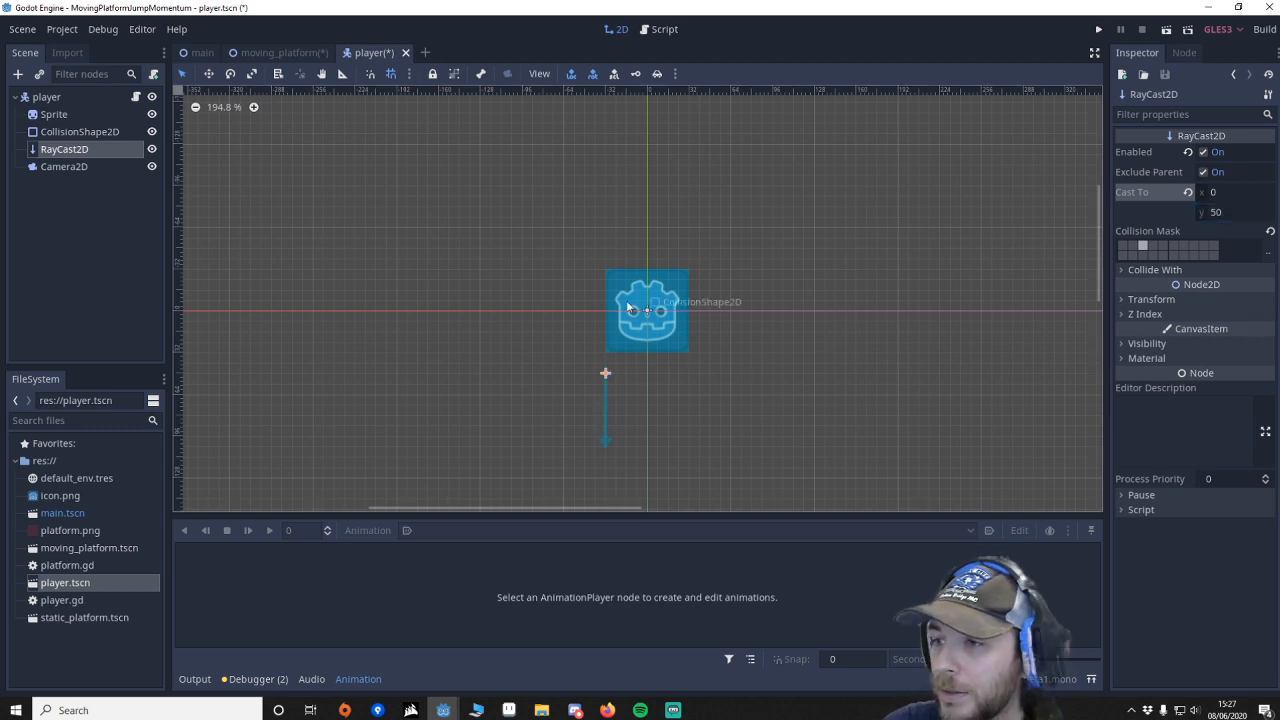
{"action": "left_click", "coordinate": [1235, 211]}
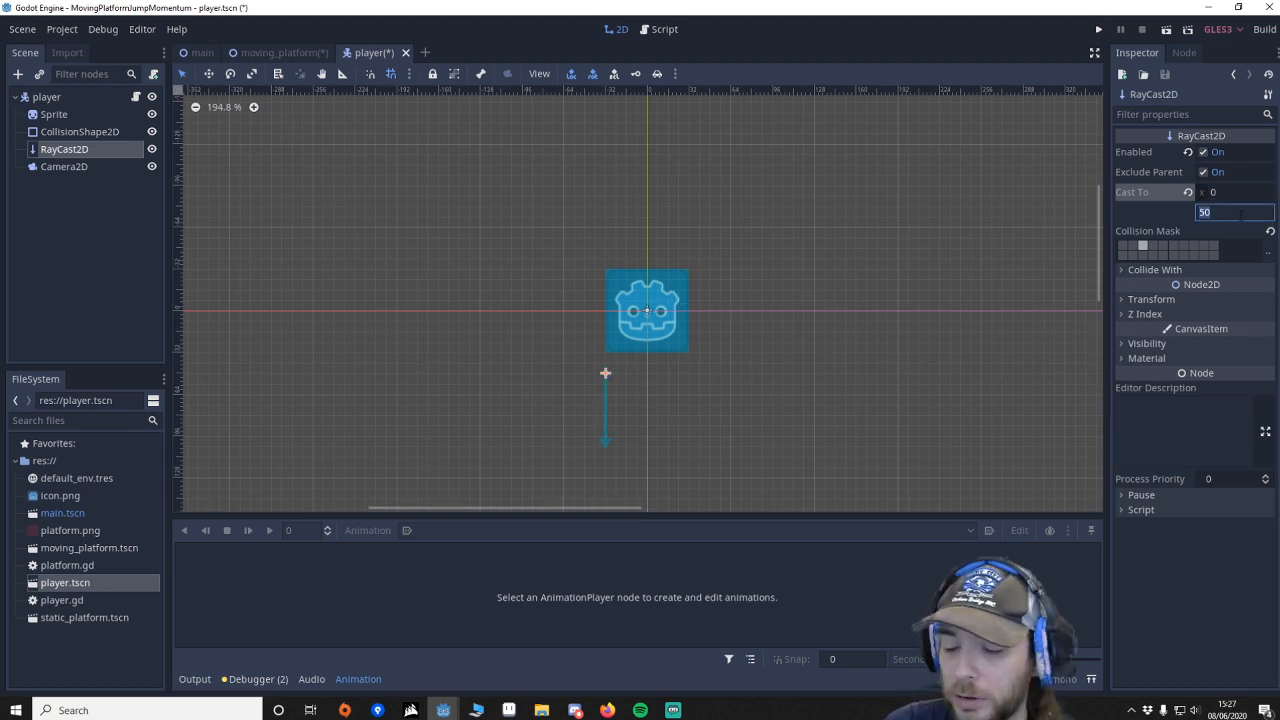
{"action": "type", "text": "64"}
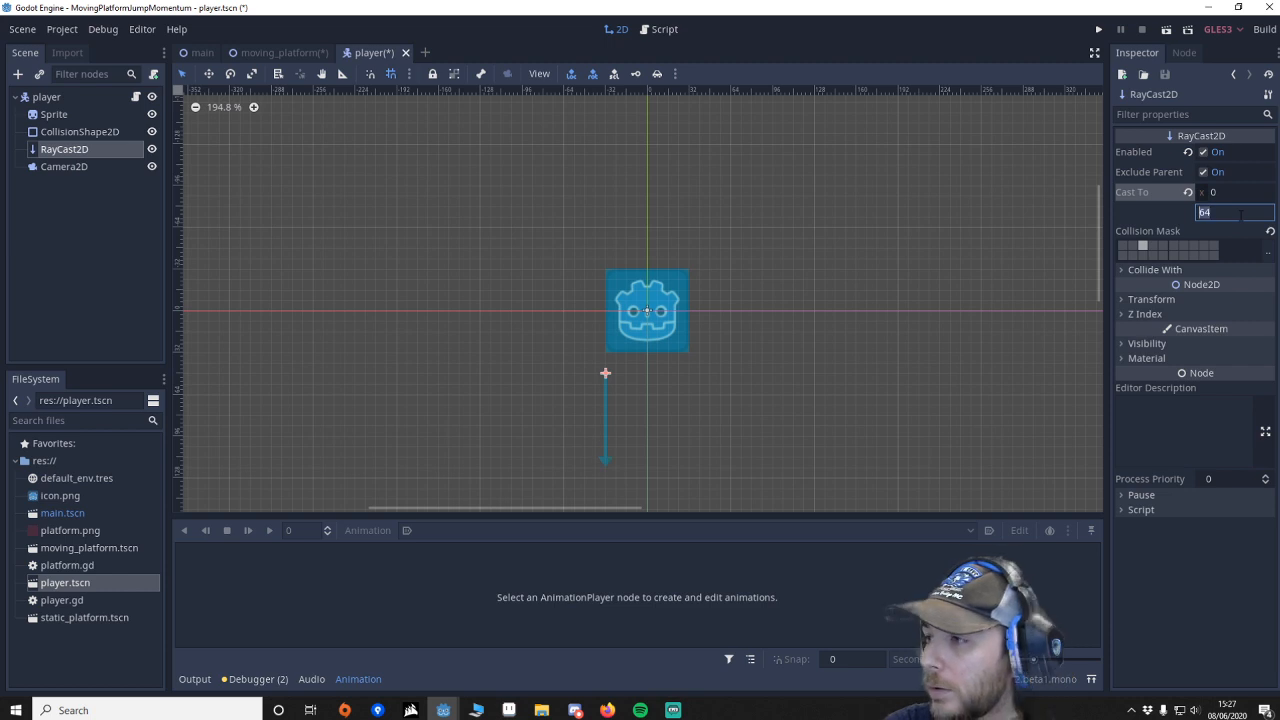
{"action": "left_click", "coordinate": [1237, 212]}
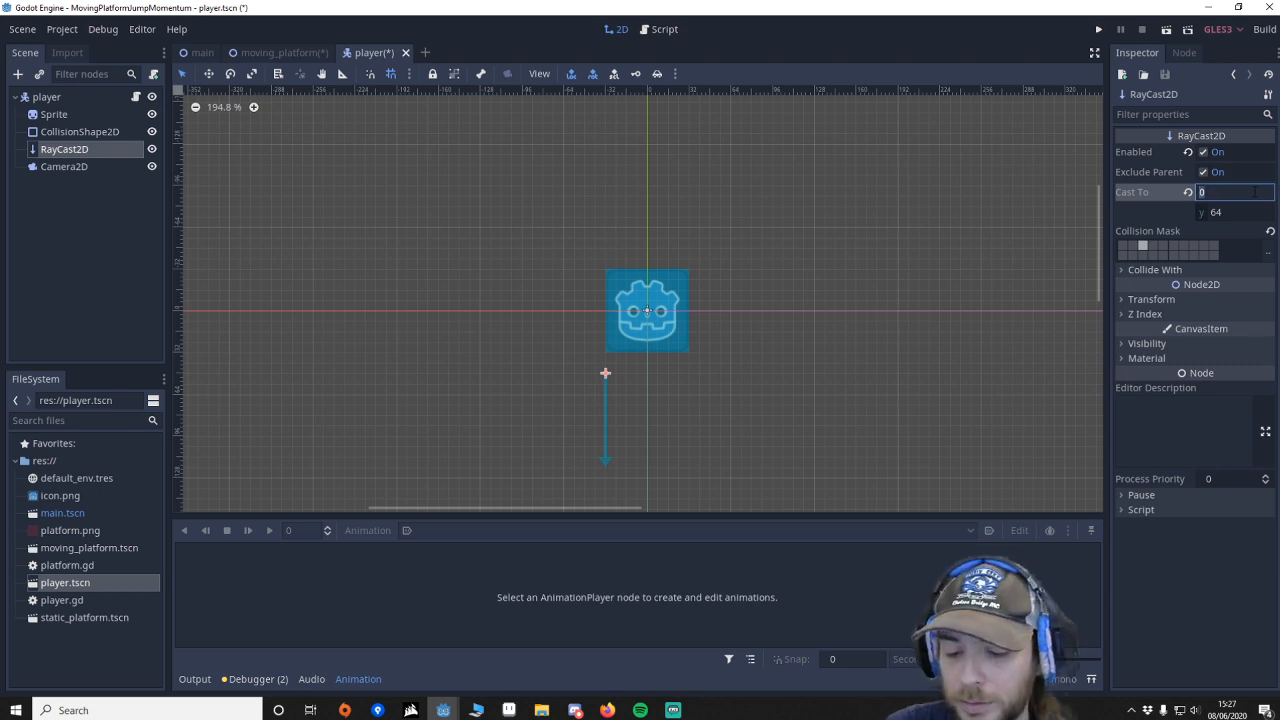
{"action": "type", "text": "64"}
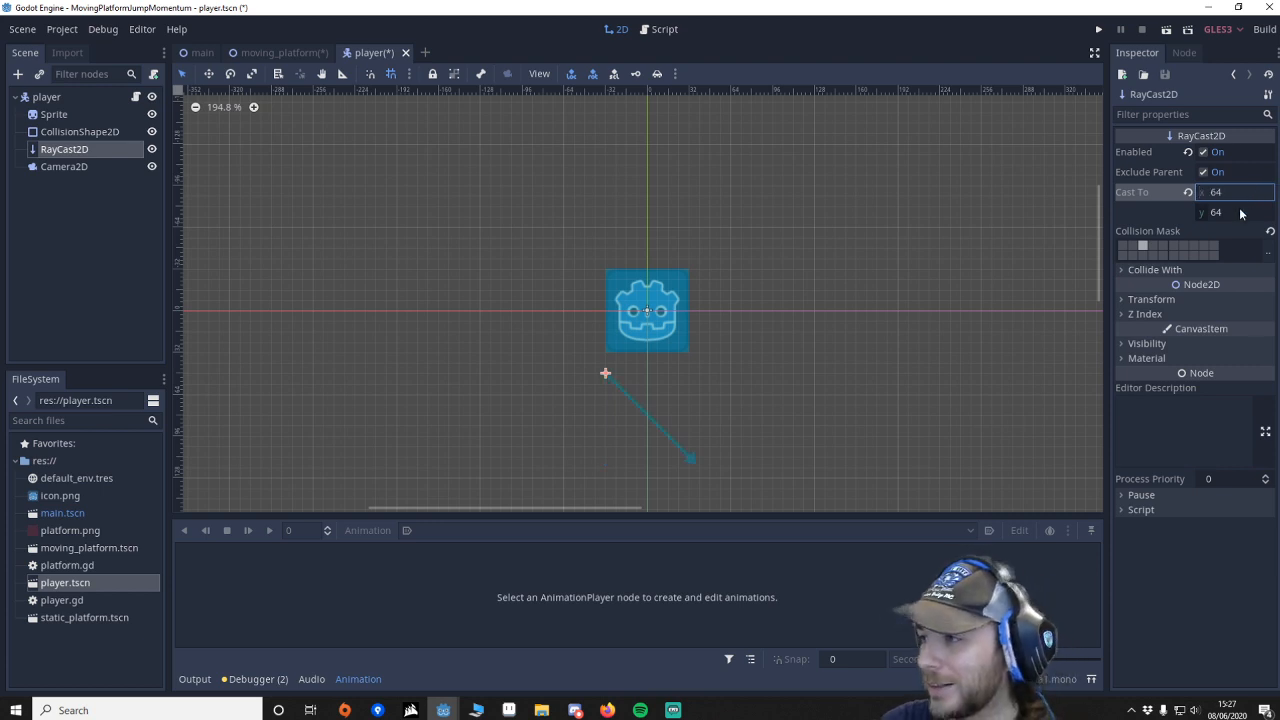
{"action": "type", "text": "0"}
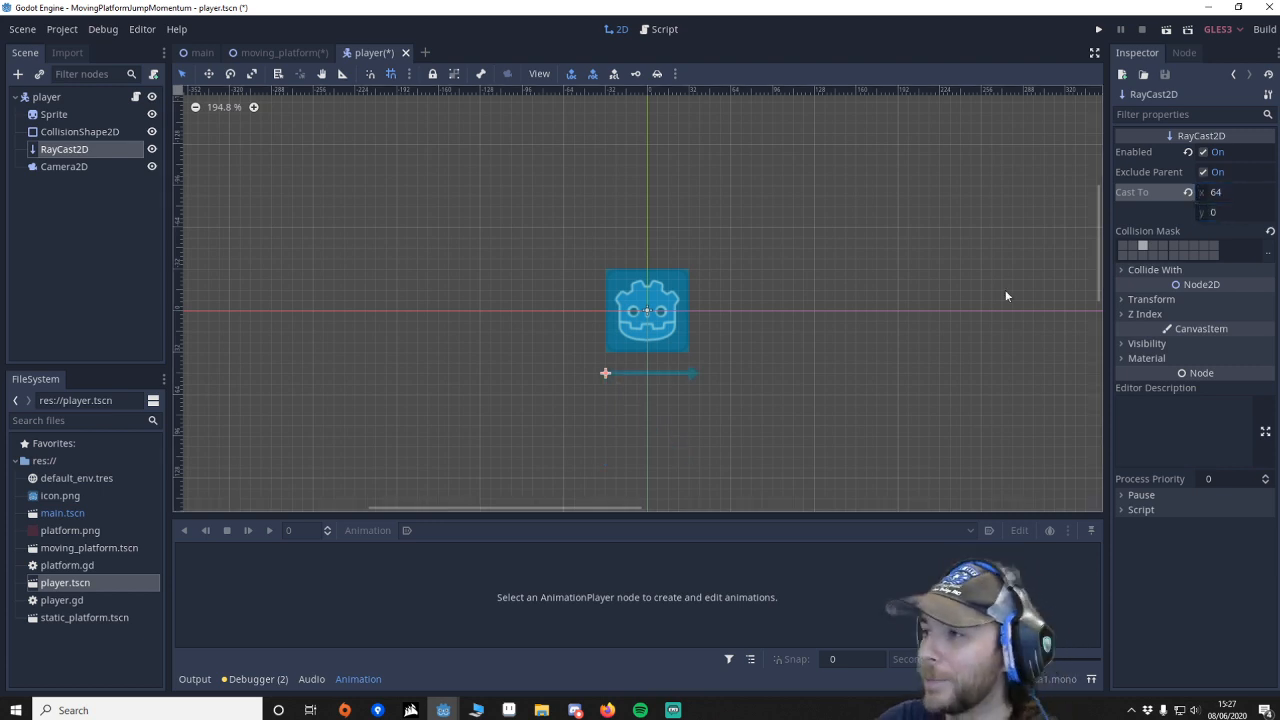
{"action": "scroll", "scroll_direction": "up", "scroll_amount": 3}
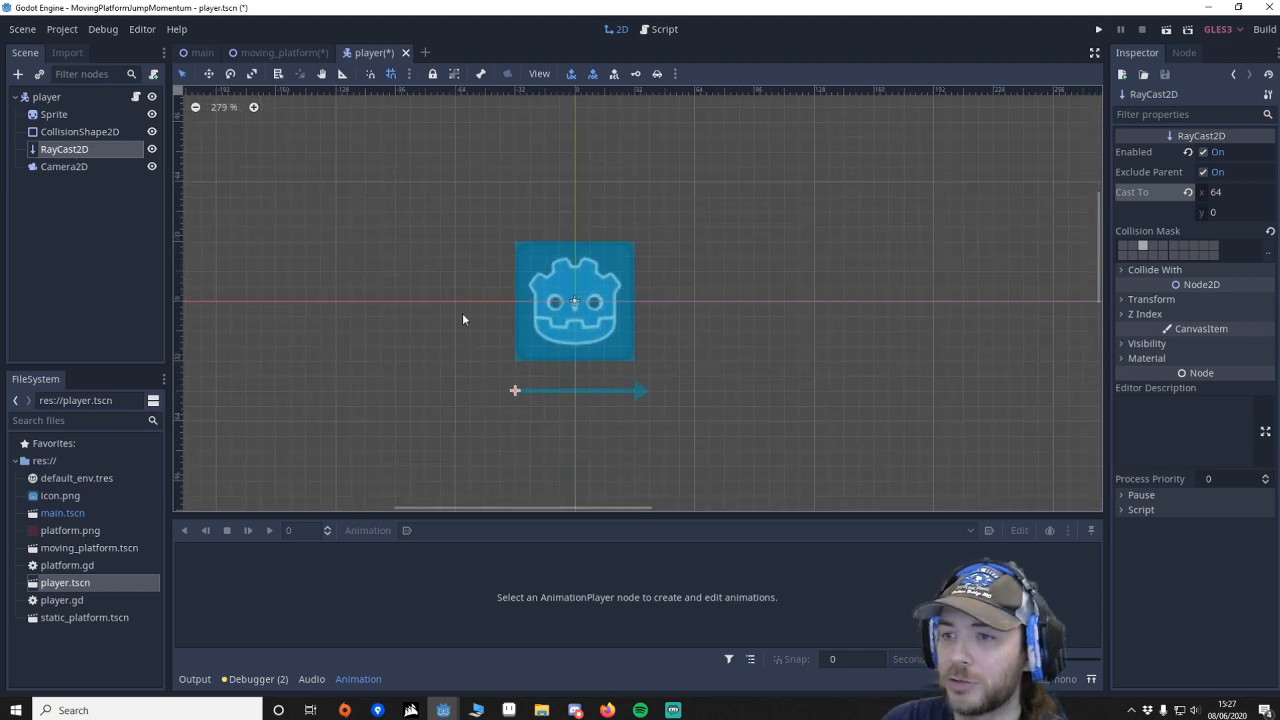
{"action": "mouse_move", "coordinate": [875, 315]}
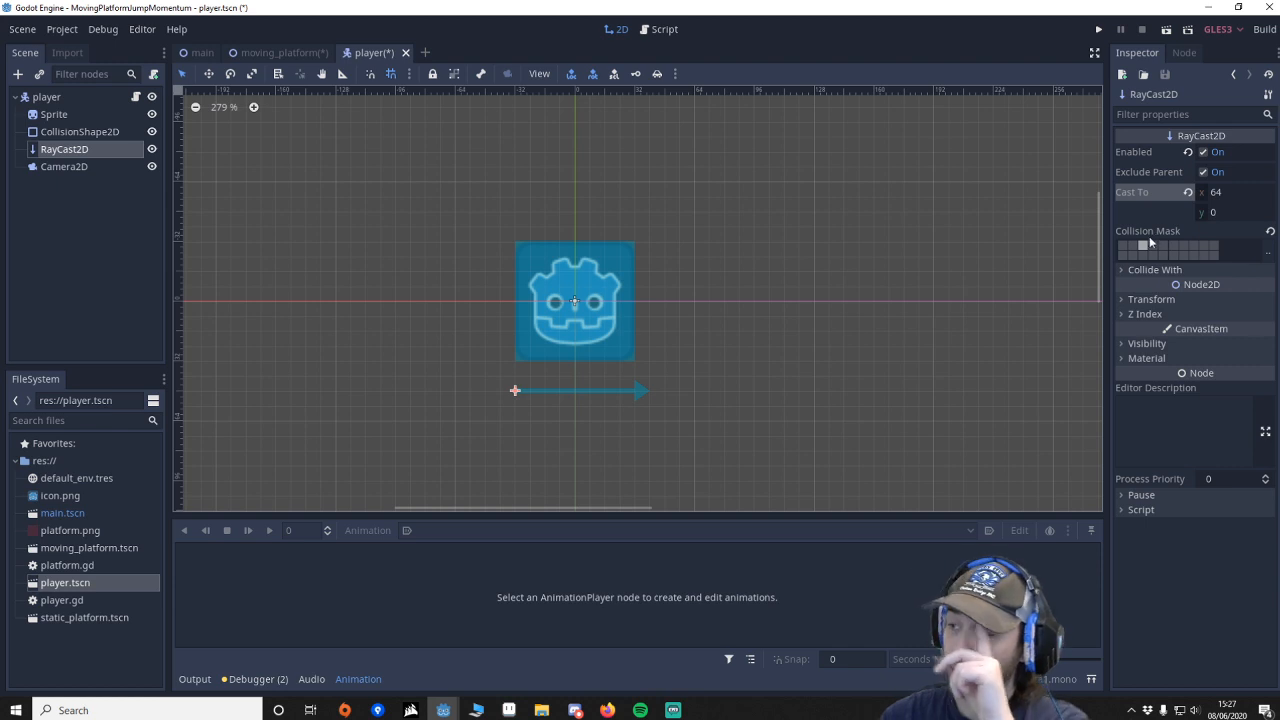
{"action": "left_click", "coordinate": [1122, 246]}
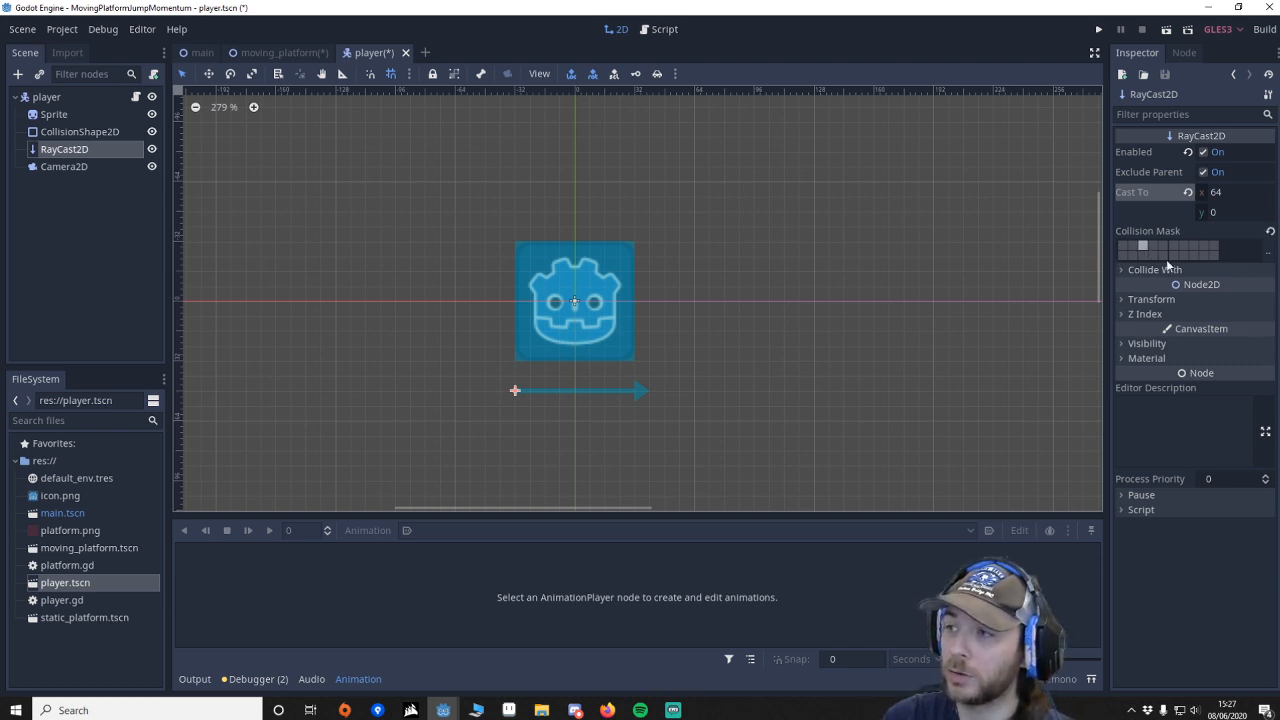
{"action": "mouse_move", "coordinate": [1144, 248]}
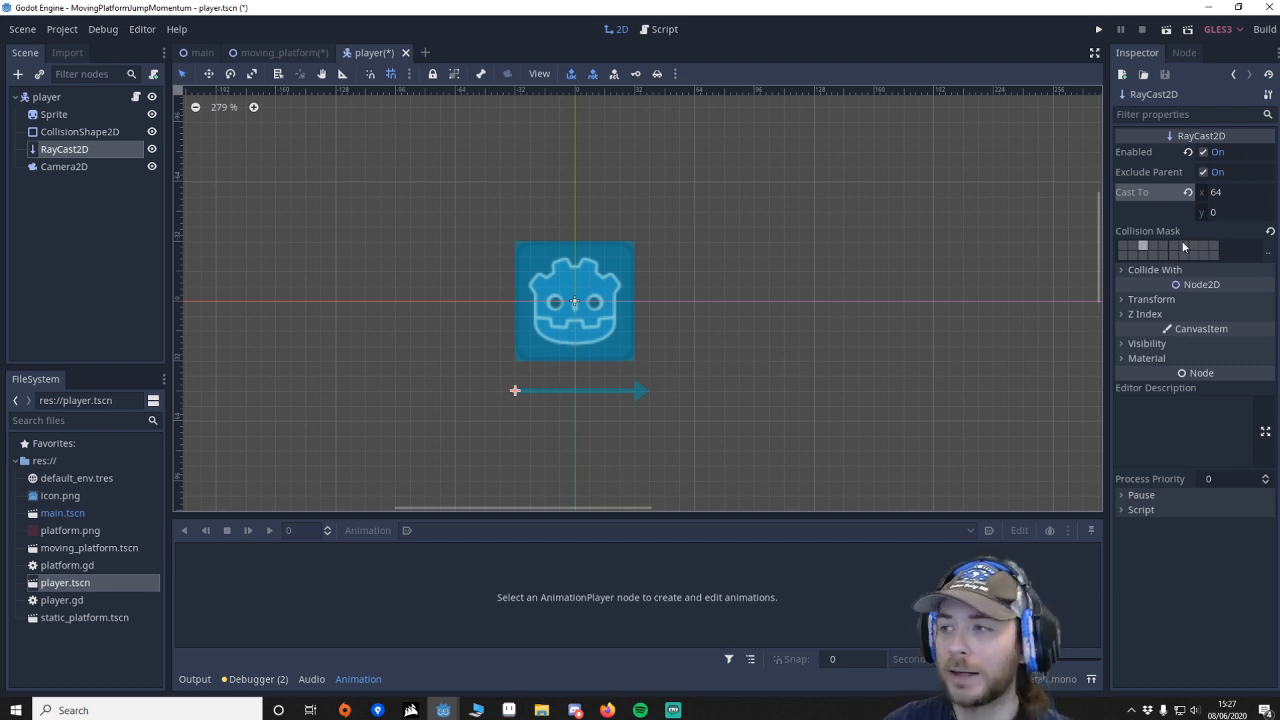
{"action": "mouse_move", "coordinate": [1140, 250]}
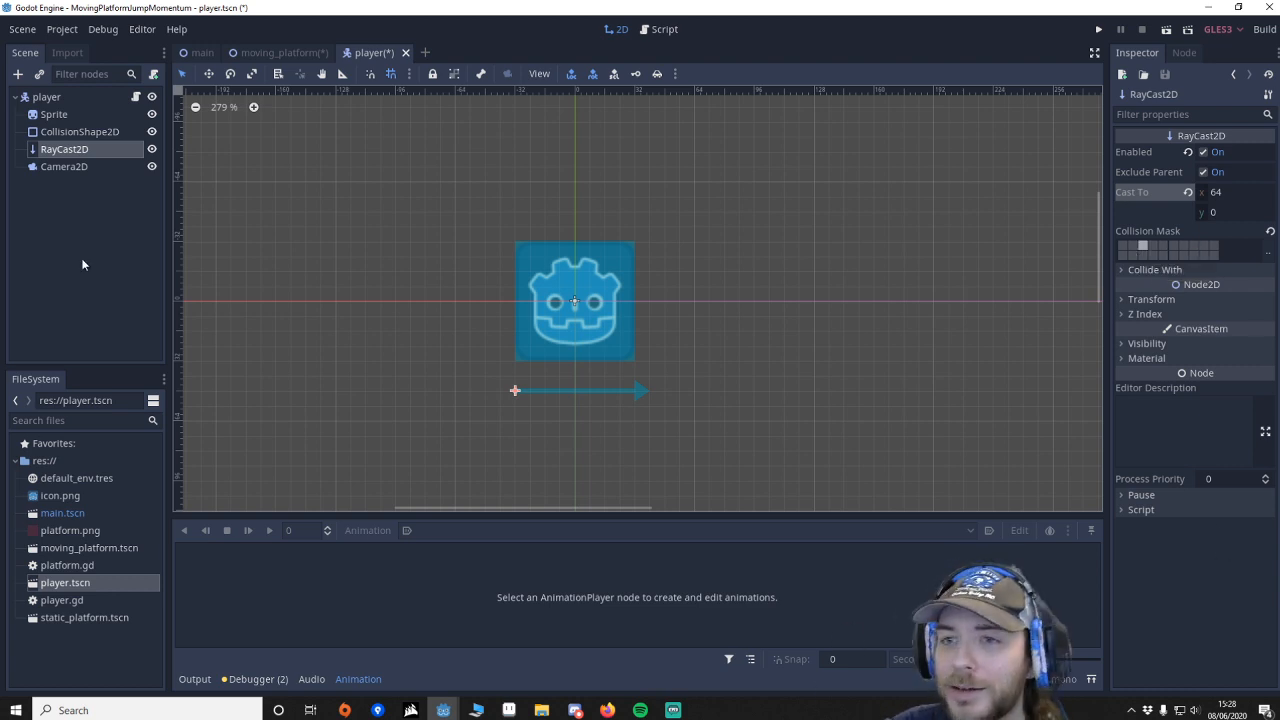
Step: Select Camera2D to view its current-camera flag and smoothing speed 5
{"action": "left_click", "coordinate": [64, 166]}
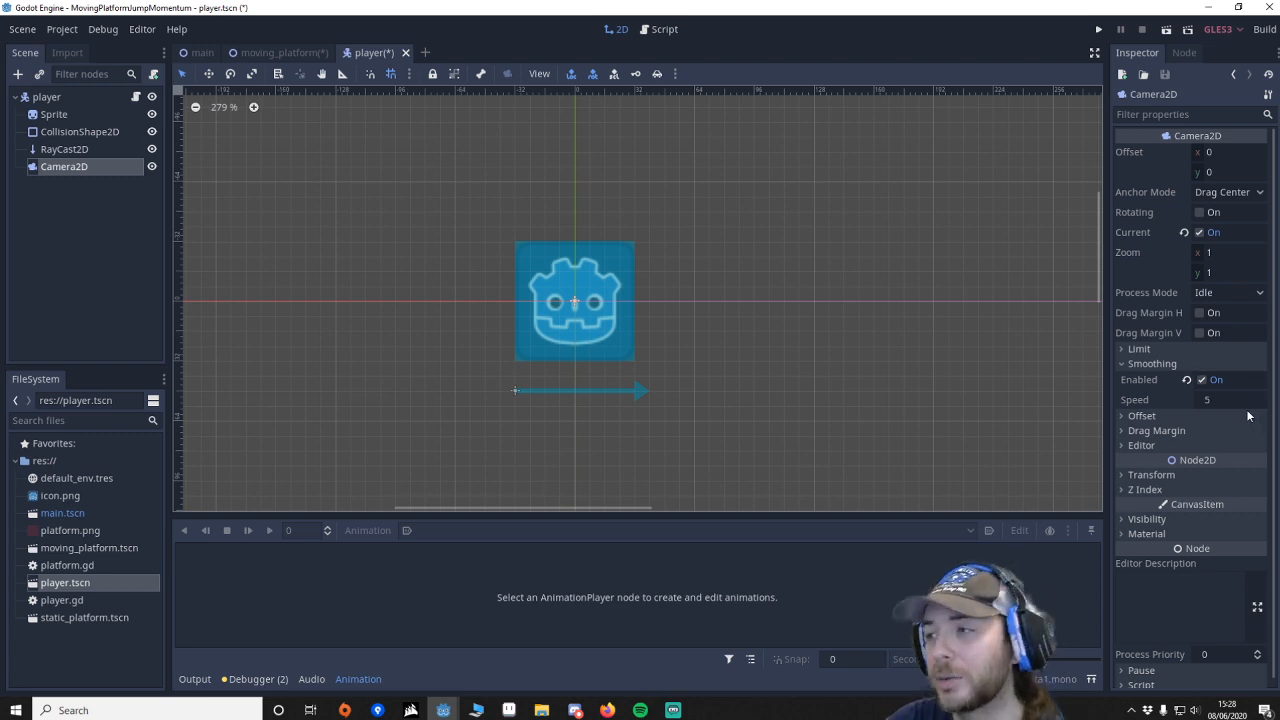
{"action": "mouse_move", "coordinate": [706, 48]}
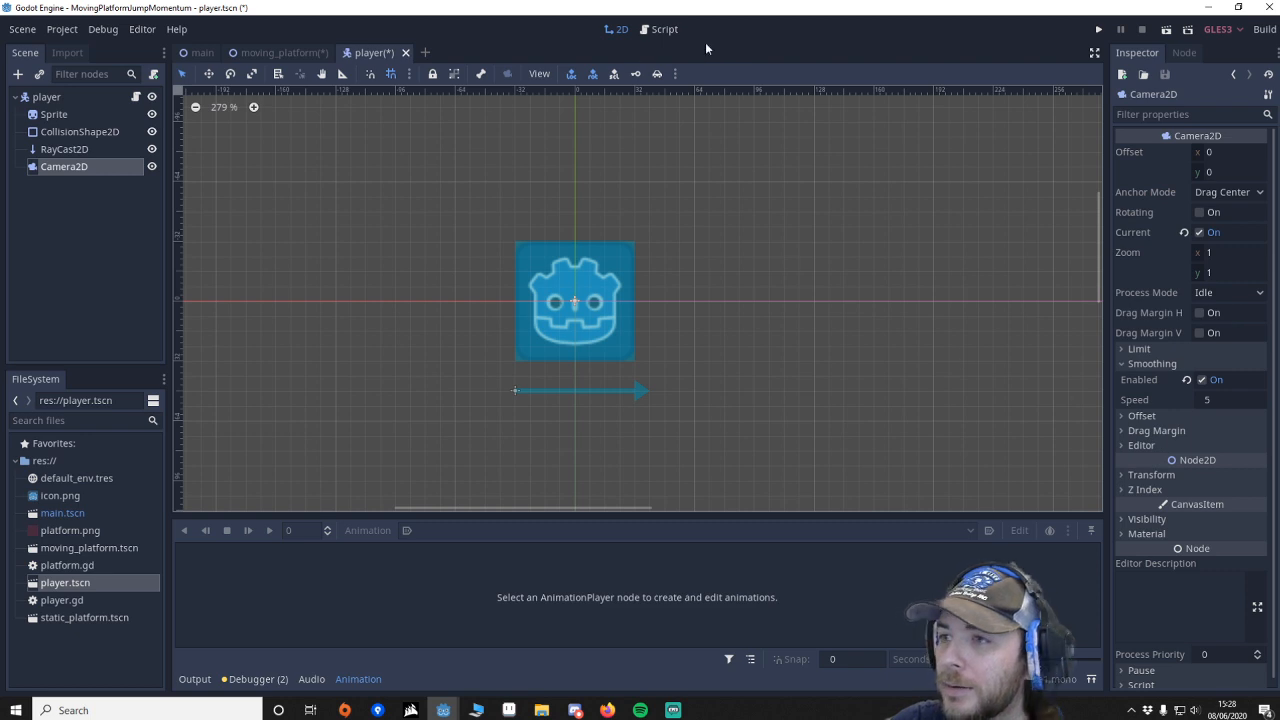
Step: Switch to player.gd and scroll down to the jump code adding platform velocity
{"action": "left_click", "coordinate": [664, 28]}
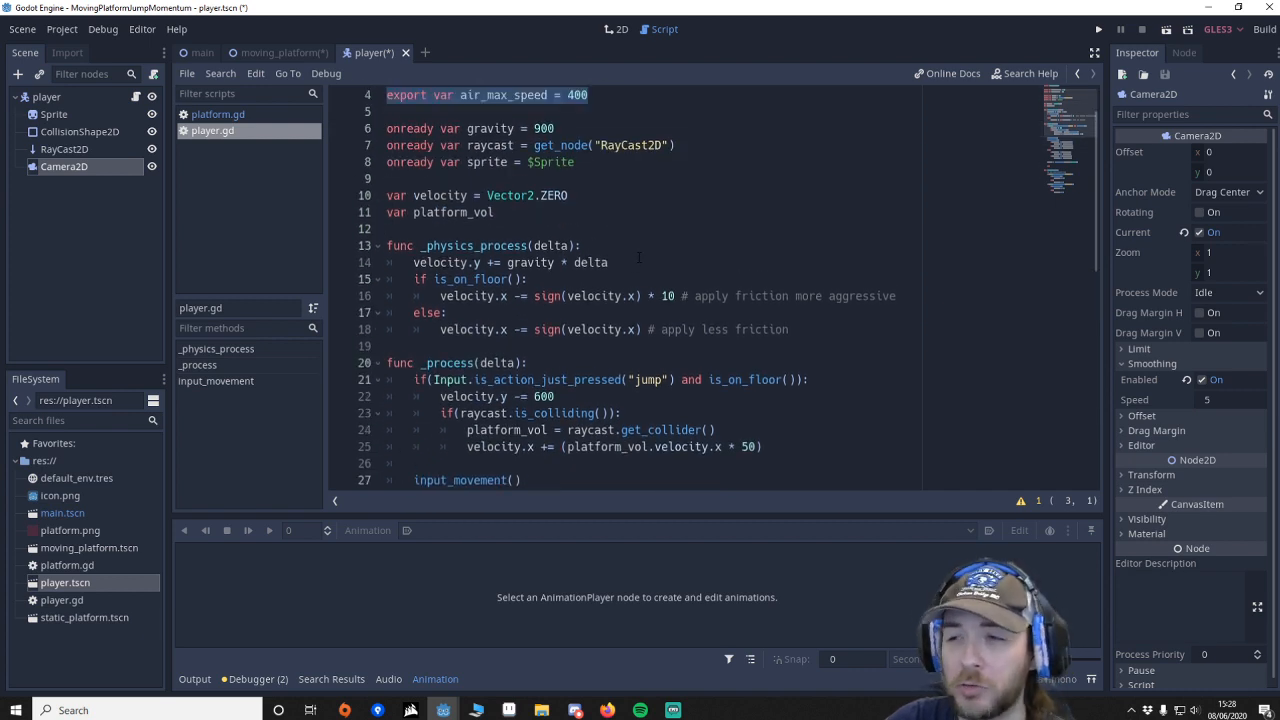
{"action": "scroll", "scroll_direction": "down", "scroll_amount": 3}
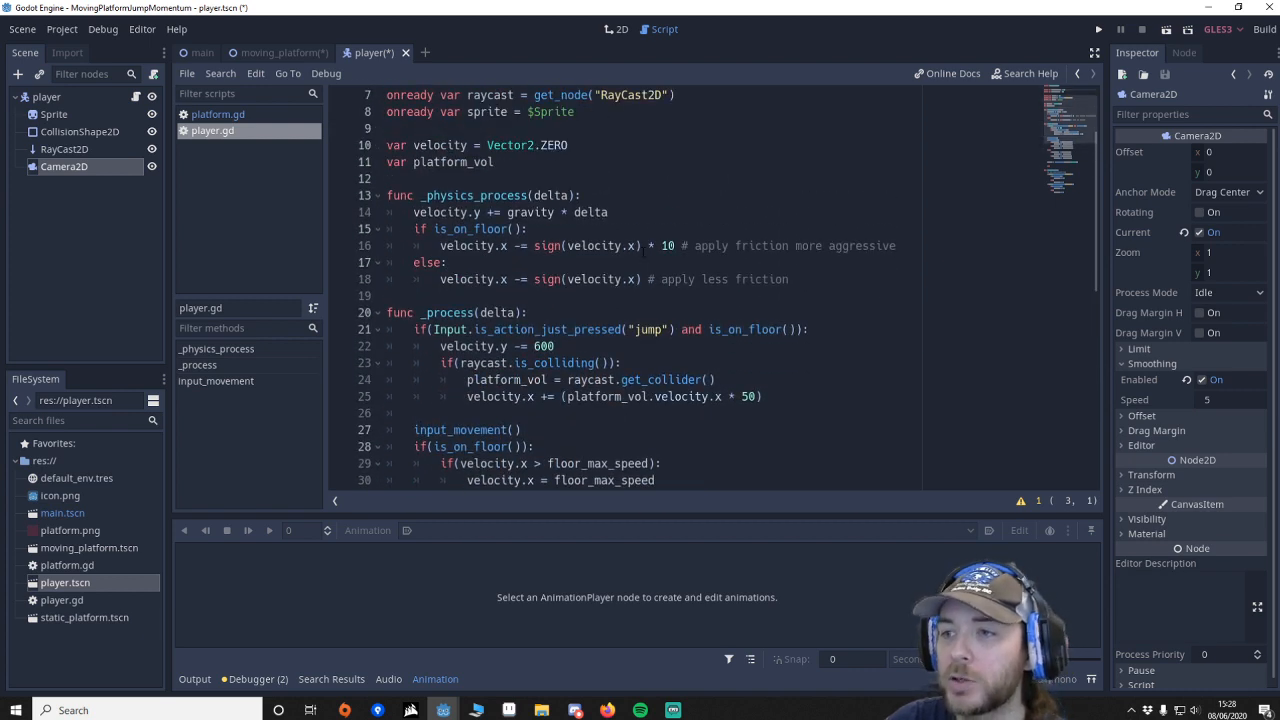
{"action": "scroll", "scroll_direction": "down", "scroll_amount": 3}
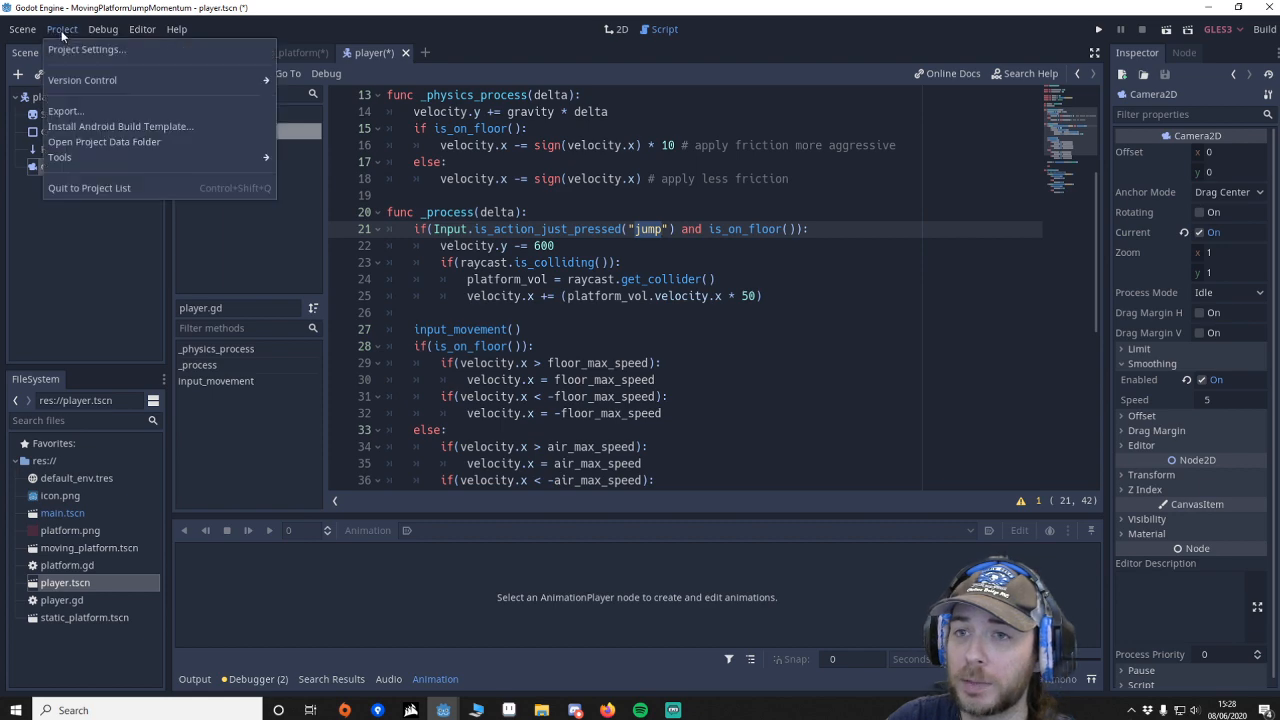
{"action": "left_click", "coordinate": [86, 49]}
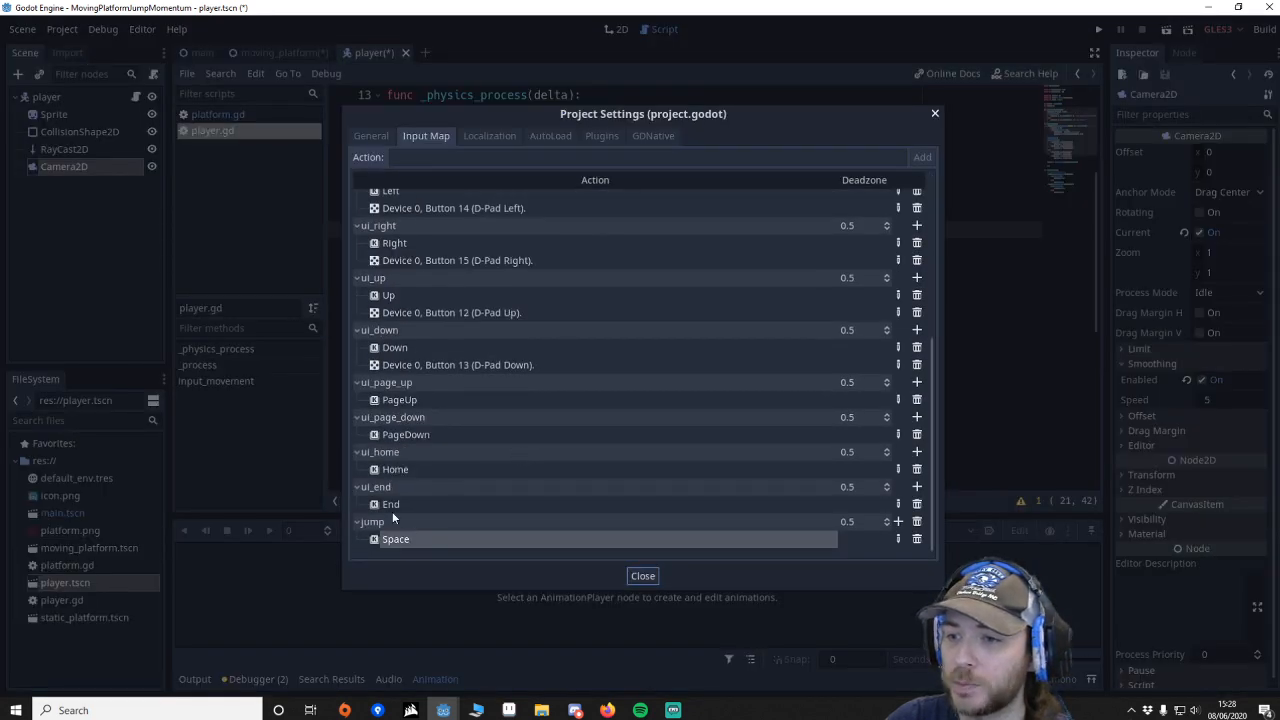
{"action": "left_click", "coordinate": [642, 575]}
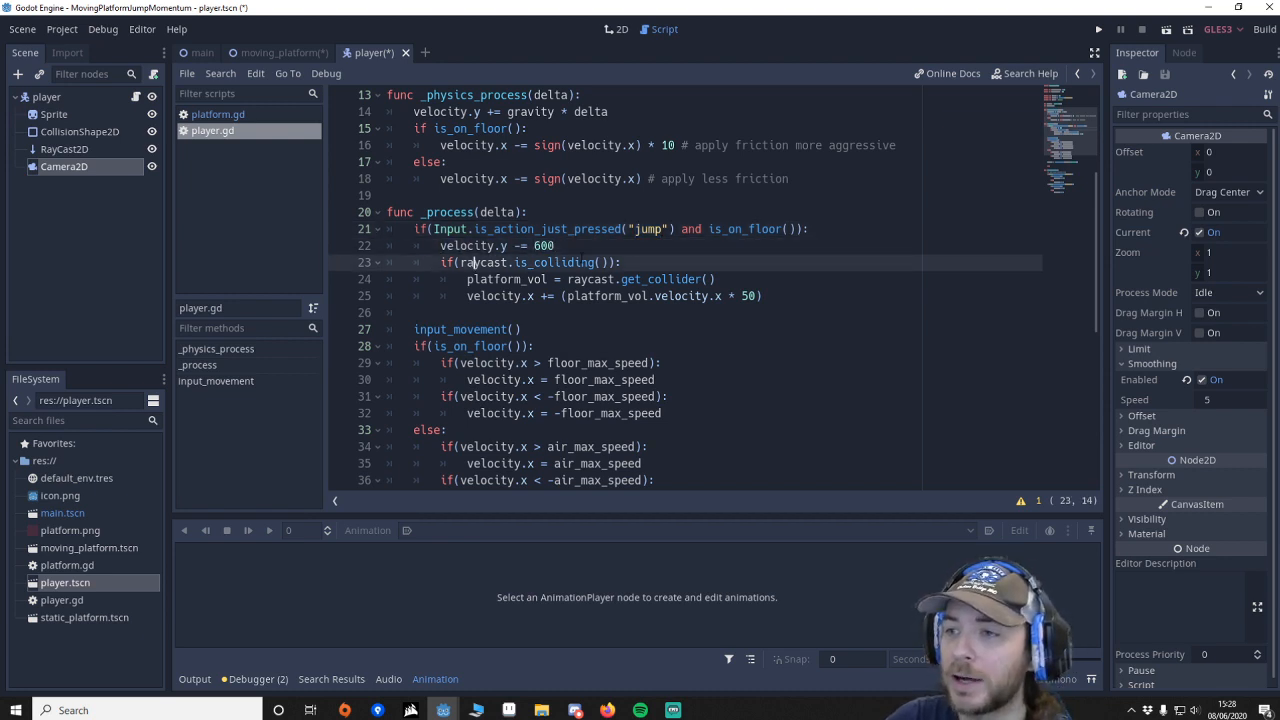
{"action": "left_click_drag", "start_coordinate": [458, 262], "coordinate": [613, 262]}
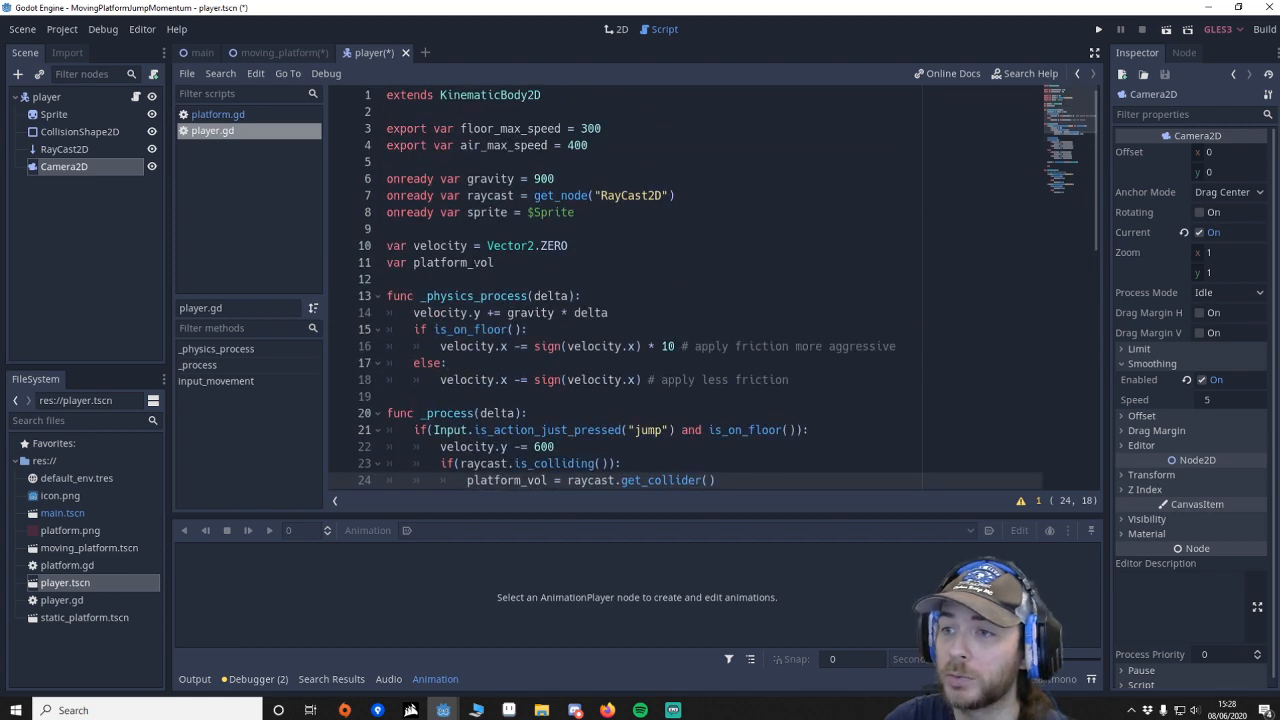
{"action": "scroll", "scroll_direction": "down", "scroll_amount": 3}
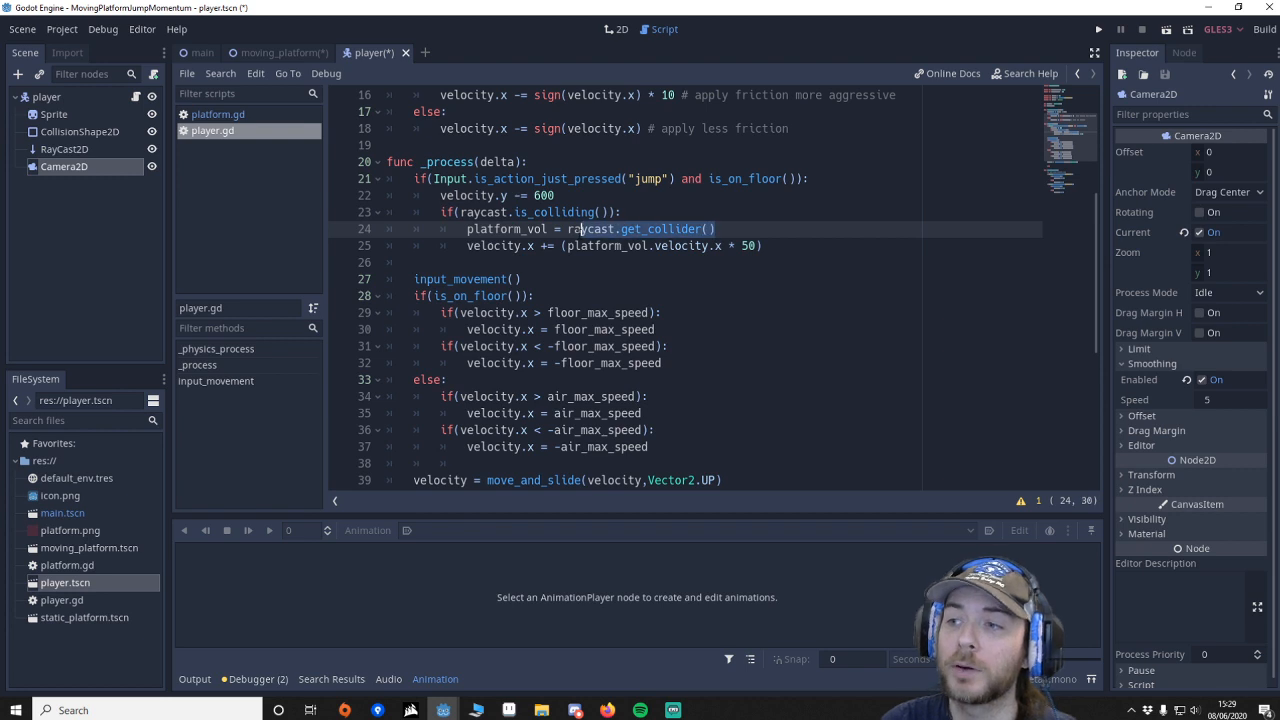
{"action": "left_click", "coordinate": [510, 245]}
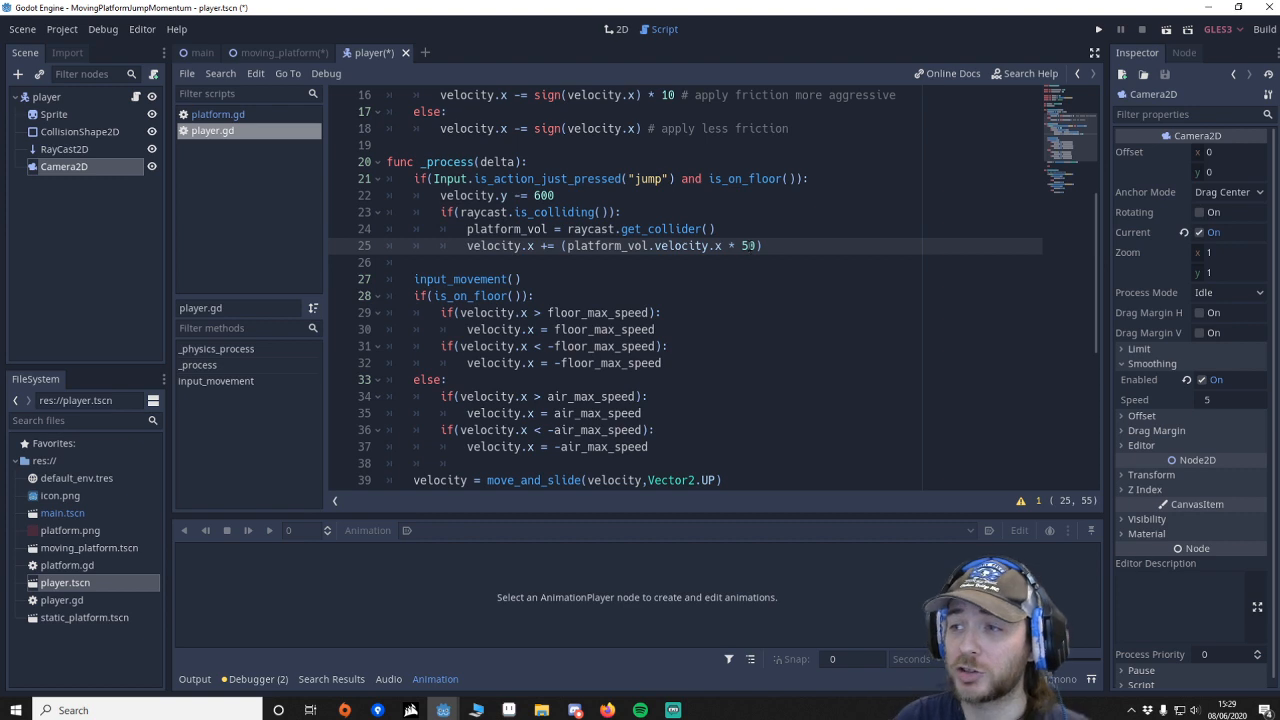
{"action": "left_click", "coordinate": [730, 245]}
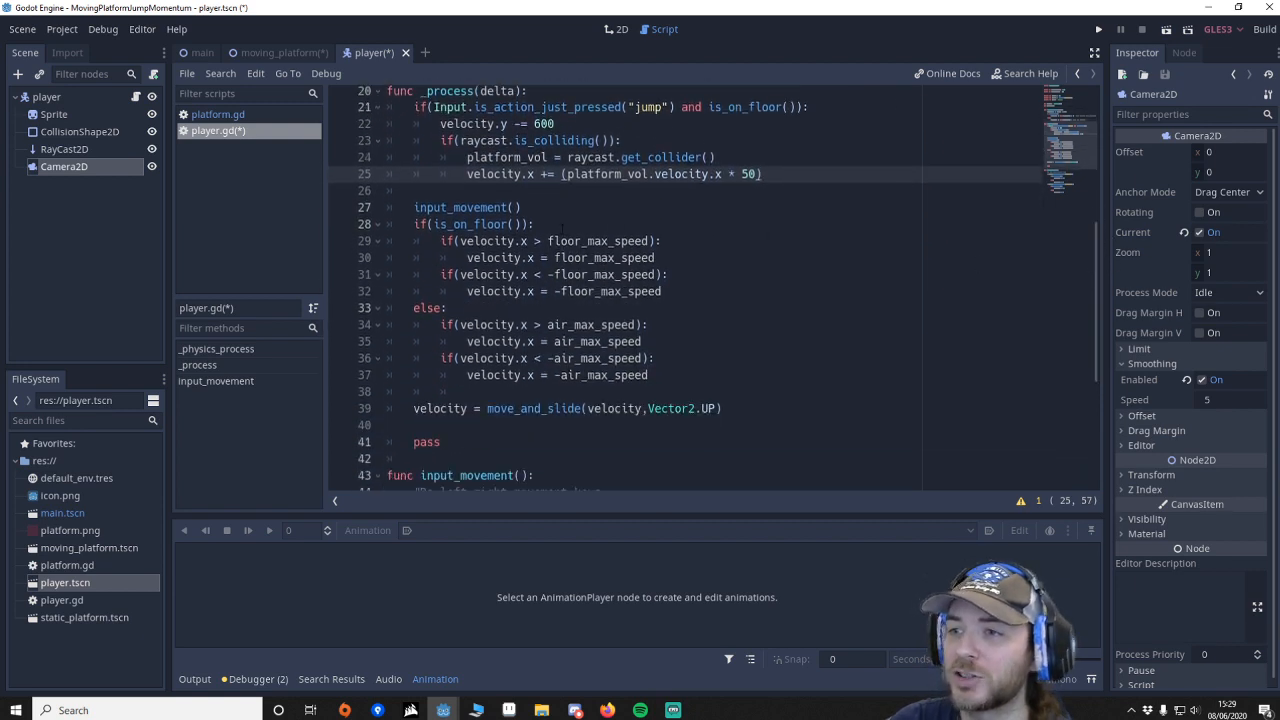
{"action": "scroll", "scroll_direction": "down", "scroll_amount": 3}
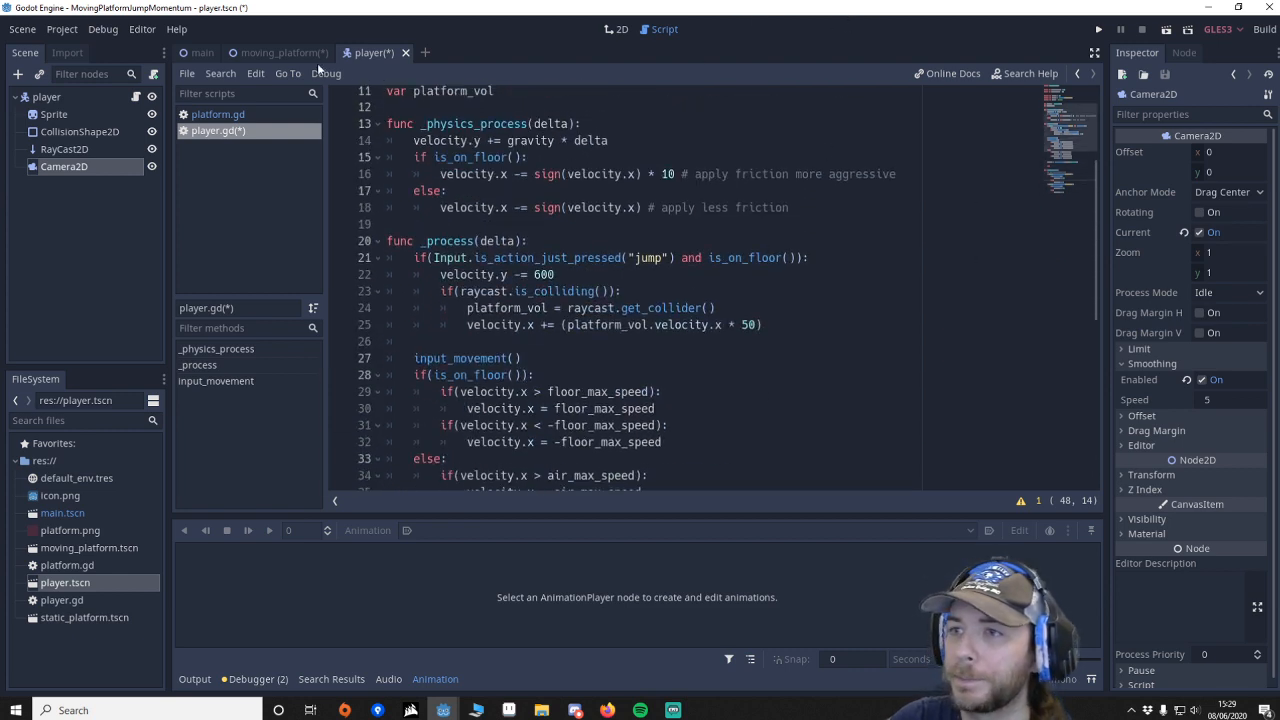
Step: Return to the 2D view on the main scene tab and open static_platform.tscn
{"action": "left_click", "coordinate": [620, 28]}
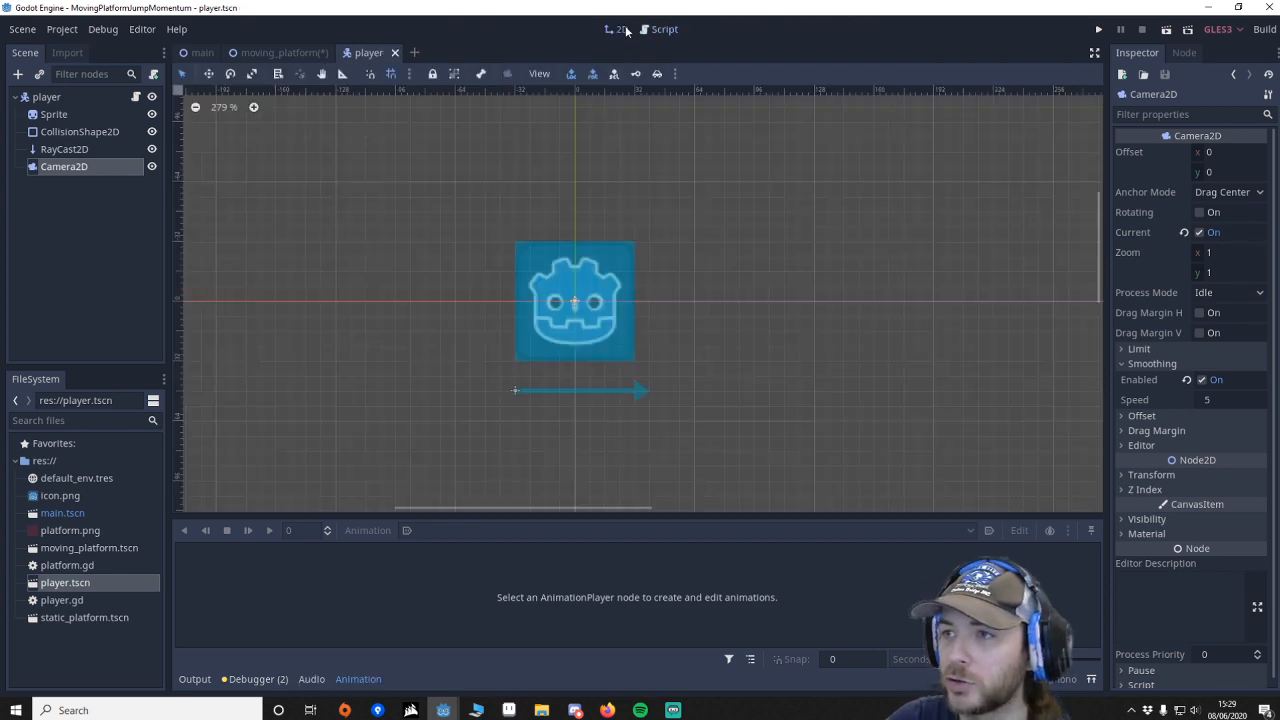
{"action": "left_click", "coordinate": [202, 52]}
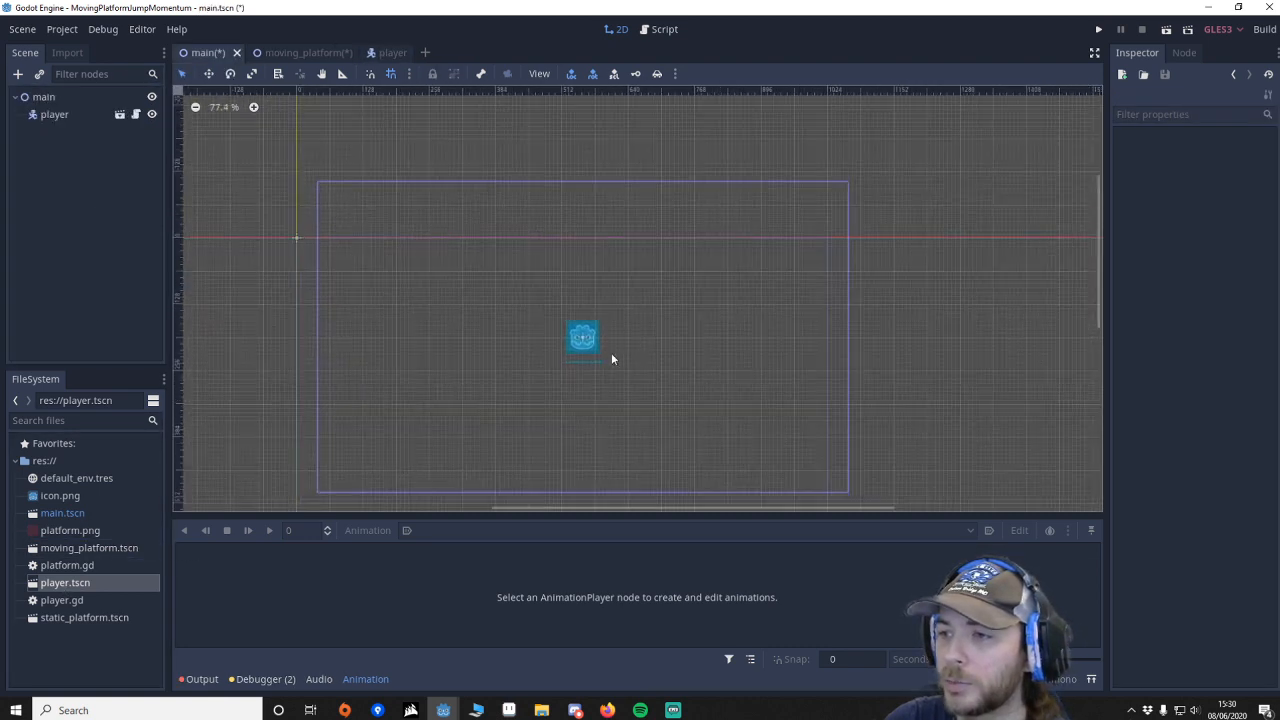
{"action": "left_click", "coordinate": [43, 96]}
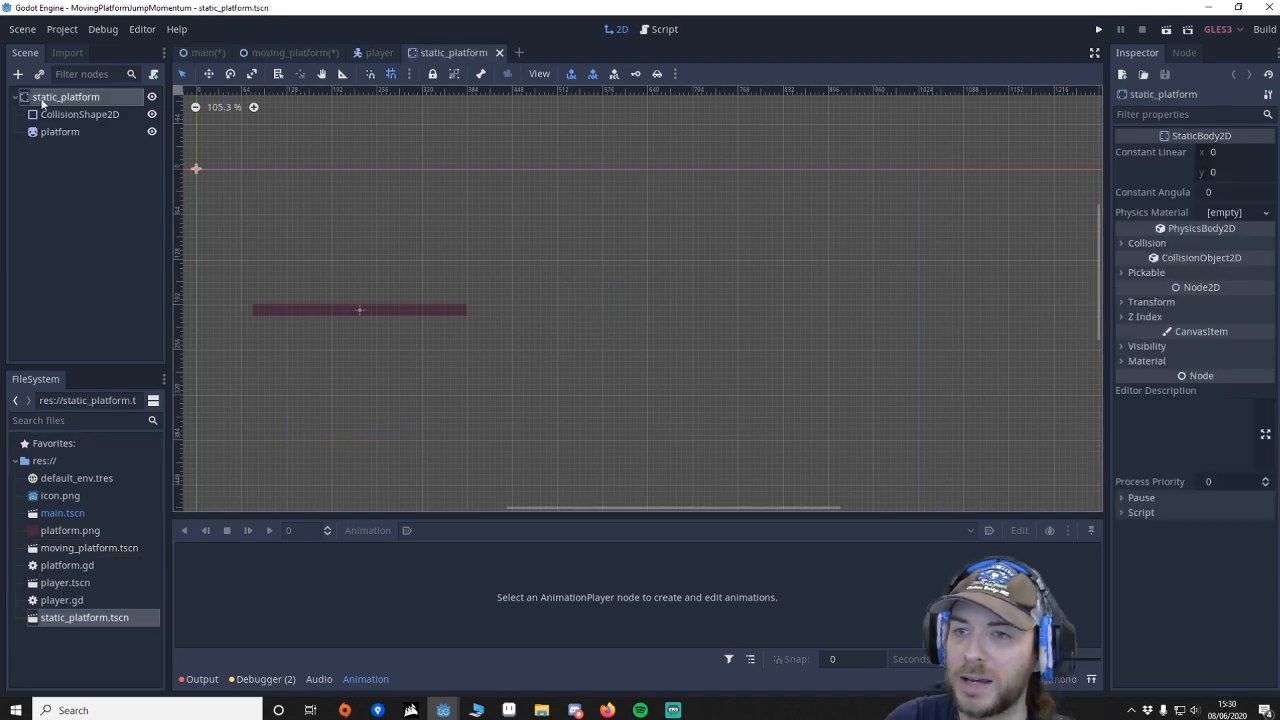
Step: Select the static_platform body, expand its Collision layer and mask, then return to the main scene
{"action": "left_click", "coordinate": [79, 113]}
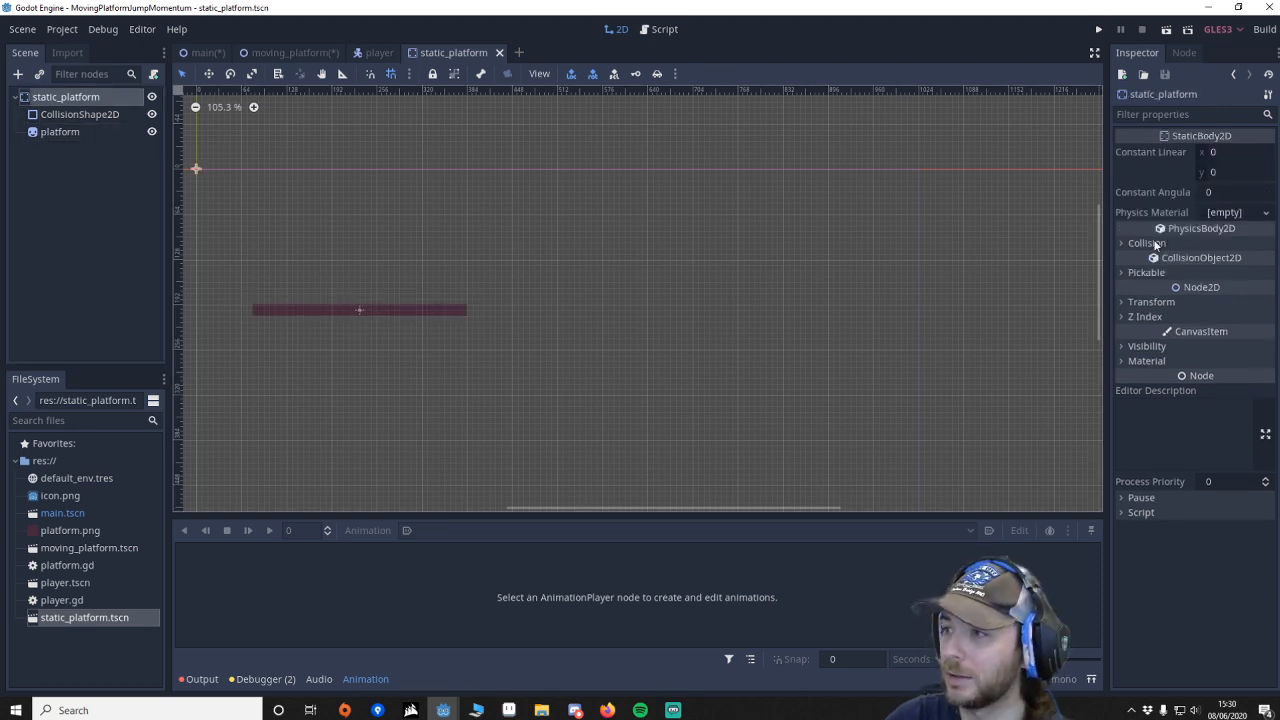
{"action": "left_click", "coordinate": [1146, 243]}
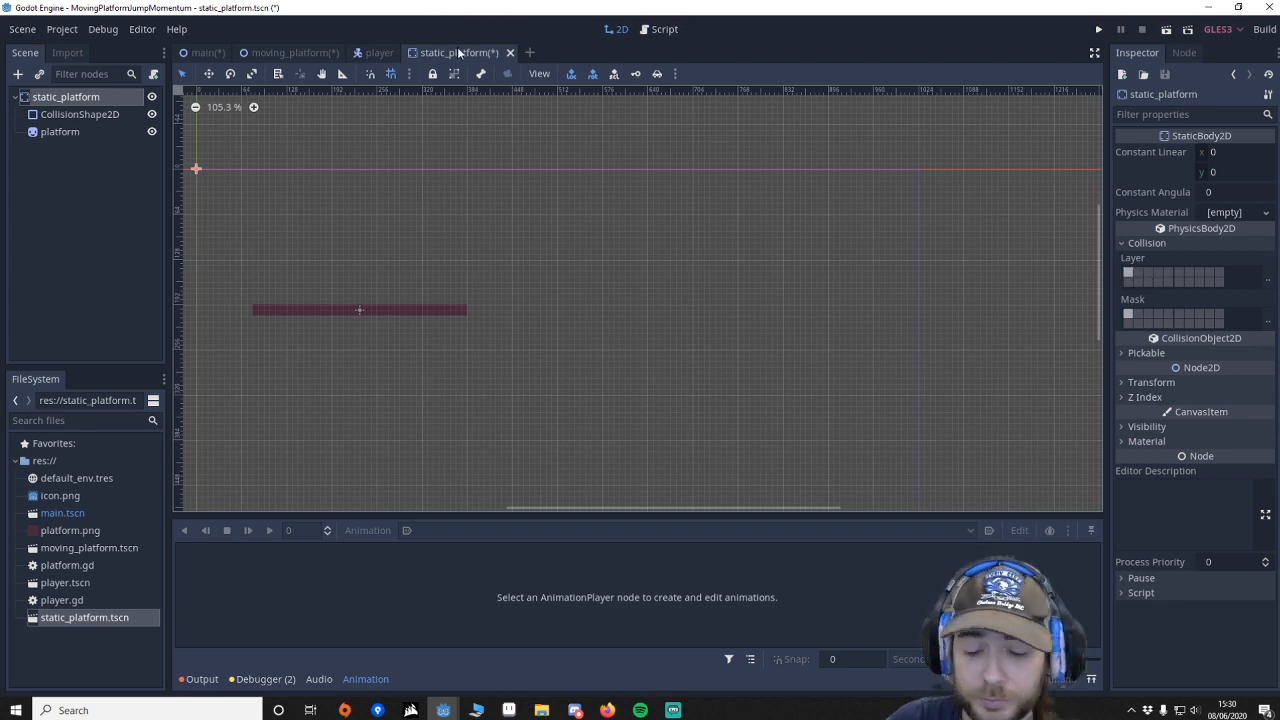
{"action": "left_click", "coordinate": [203, 52]}
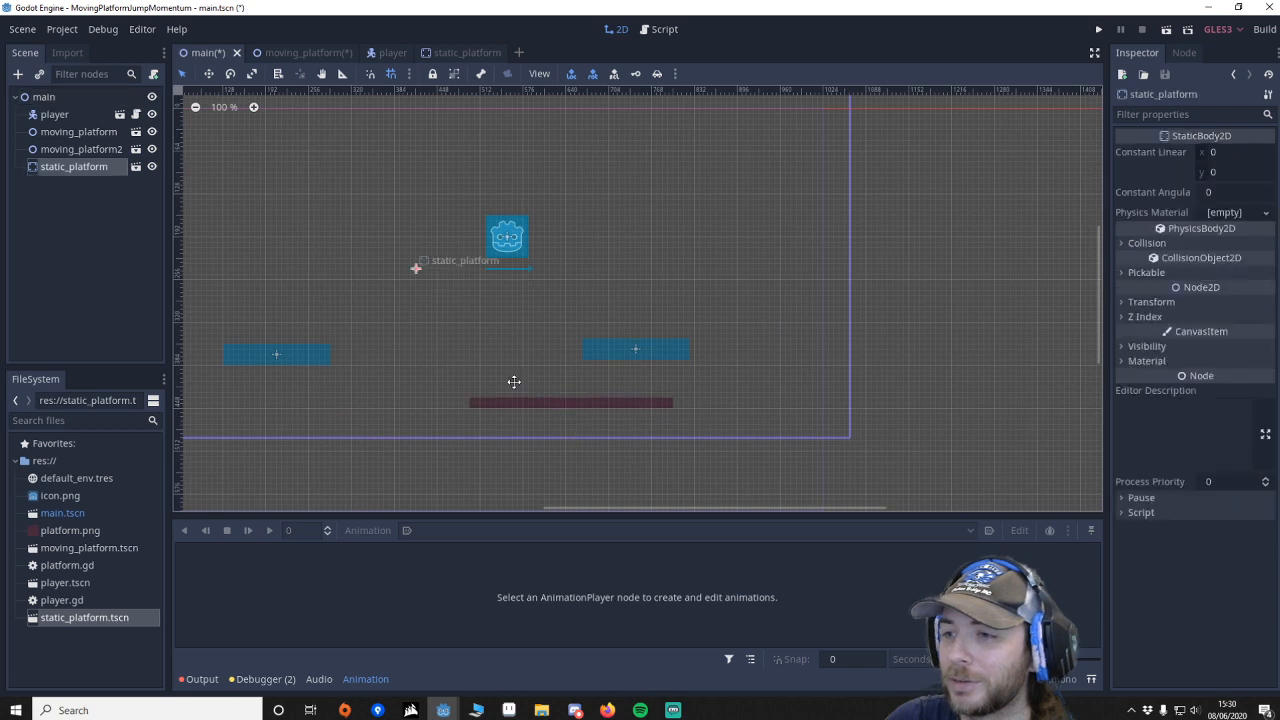
Step: Drag the static platform lower and left, beneath the player between the moving platforms
{"action": "left_click_drag", "start_coordinate": [570, 402], "coordinate": [485, 413]}
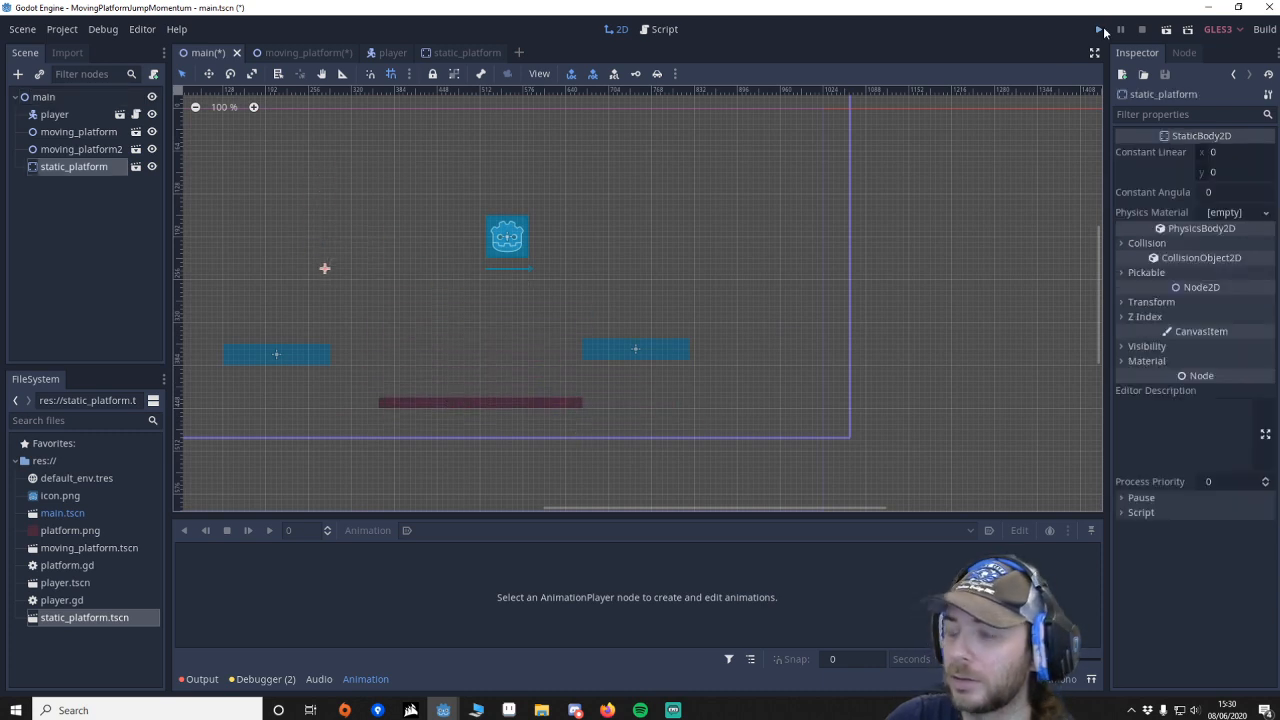
Step: Run the project with Play (F5) to test jumping from the platforms
{"action": "left_click", "coordinate": [1099, 29]}
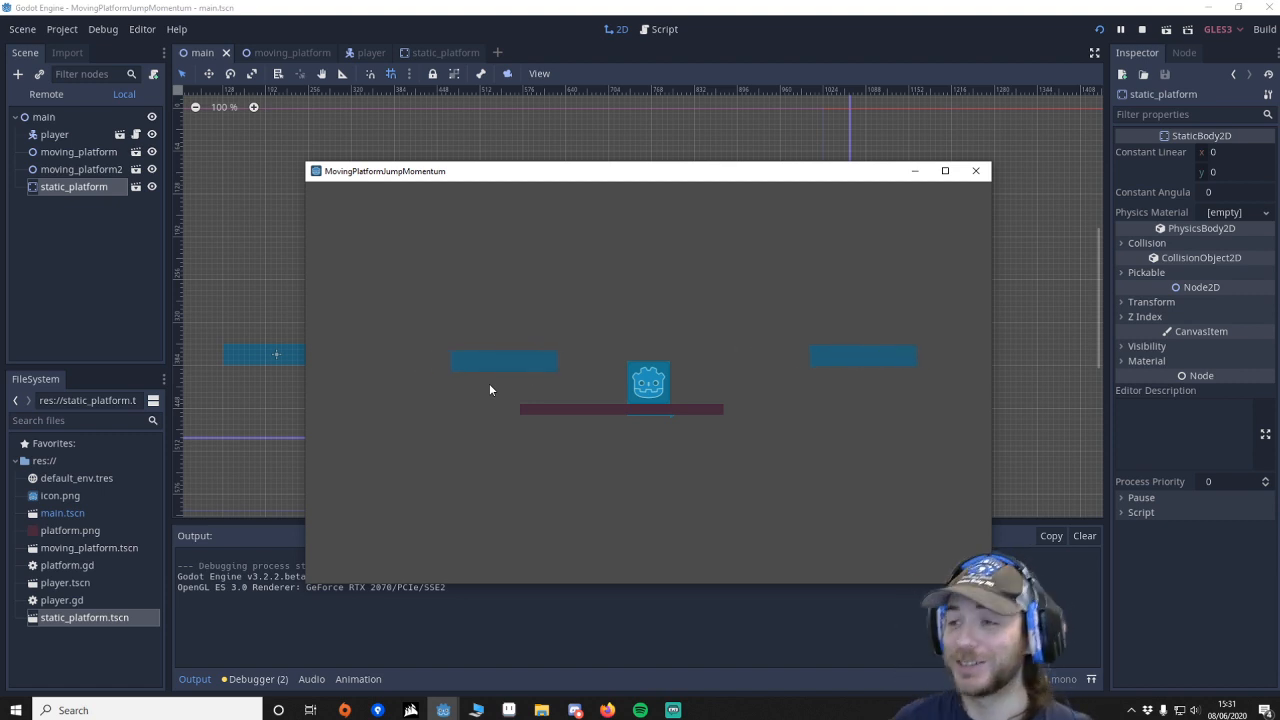
{"action": "mouse_move", "coordinate": [473, 453]}
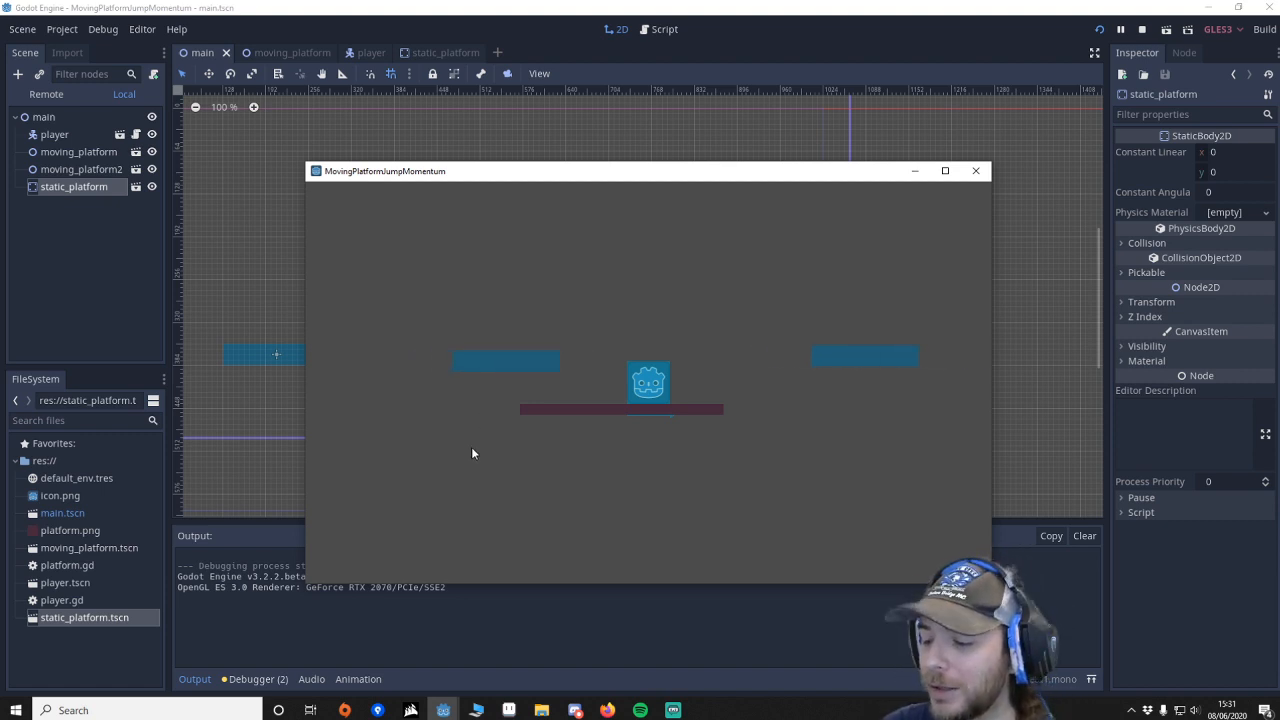